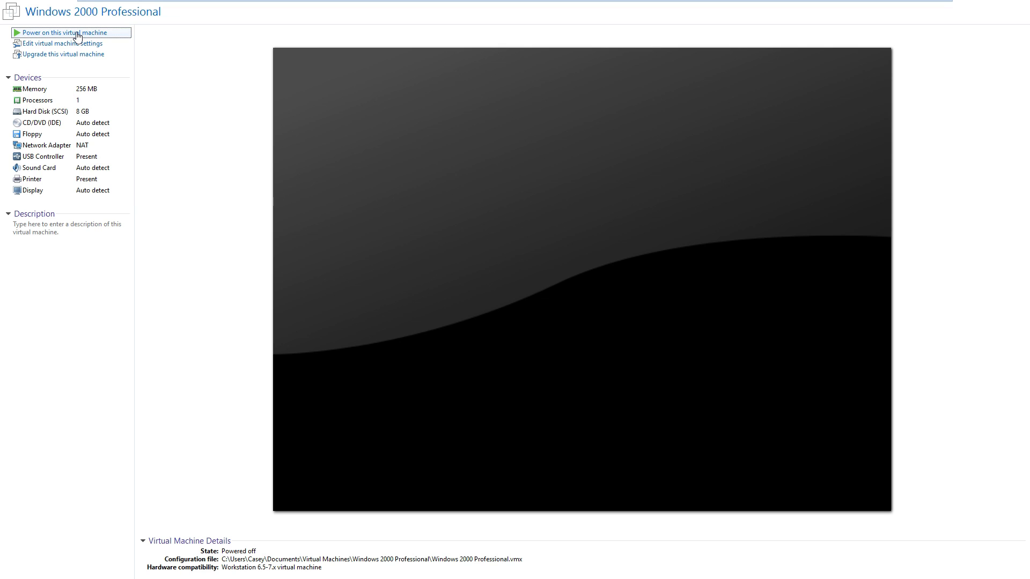
Power on the Windows 2000 Professional VM from VMware's summary page.
left_click(62, 32)
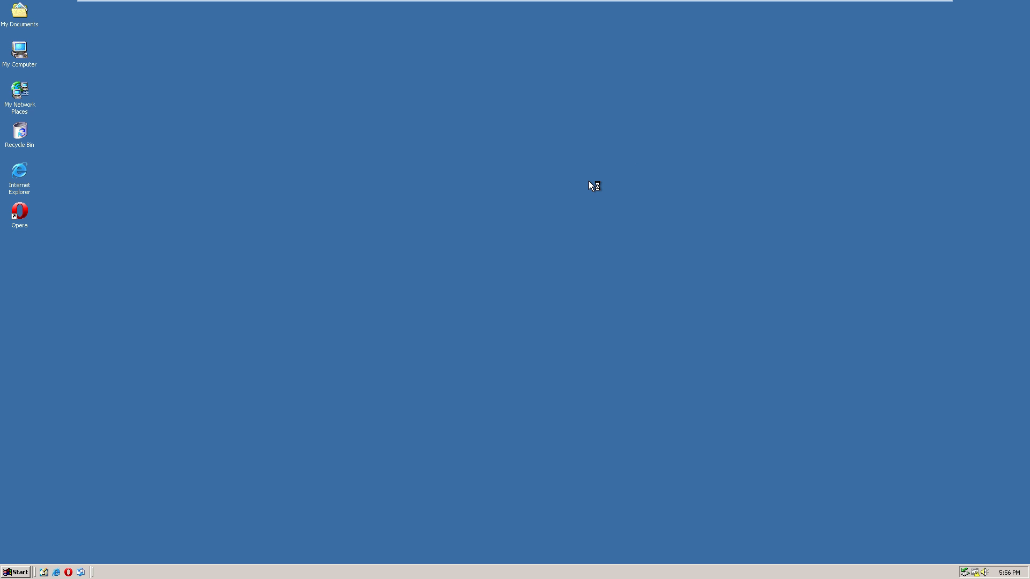
mouse_move(323, 187)
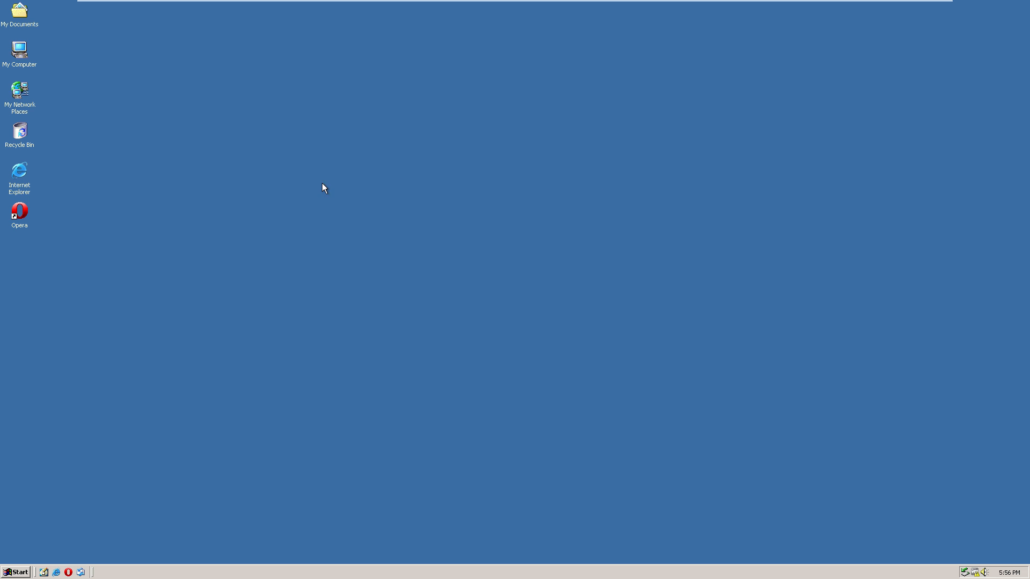
mouse_move(161, 117)
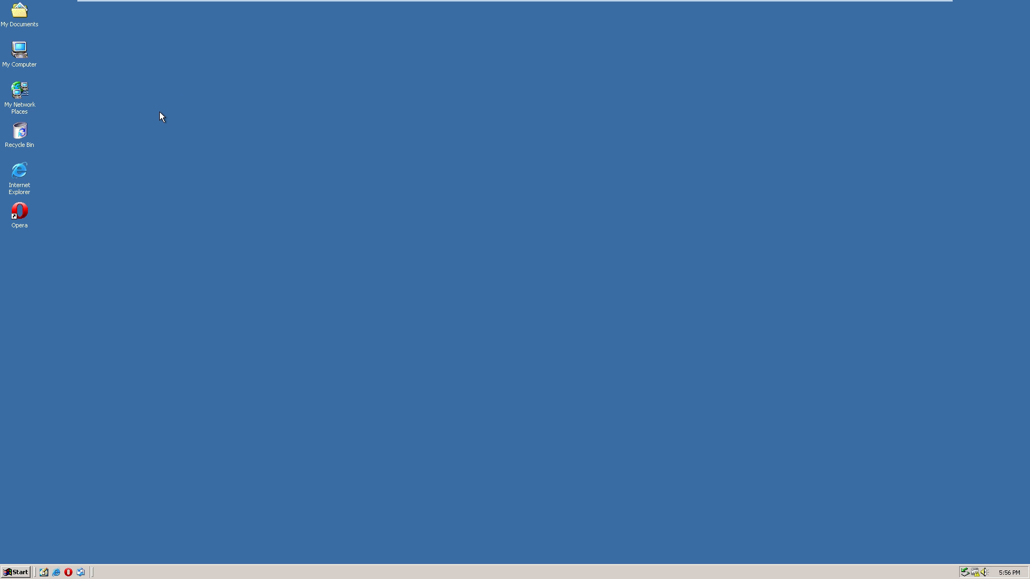
mouse_move(22, 50)
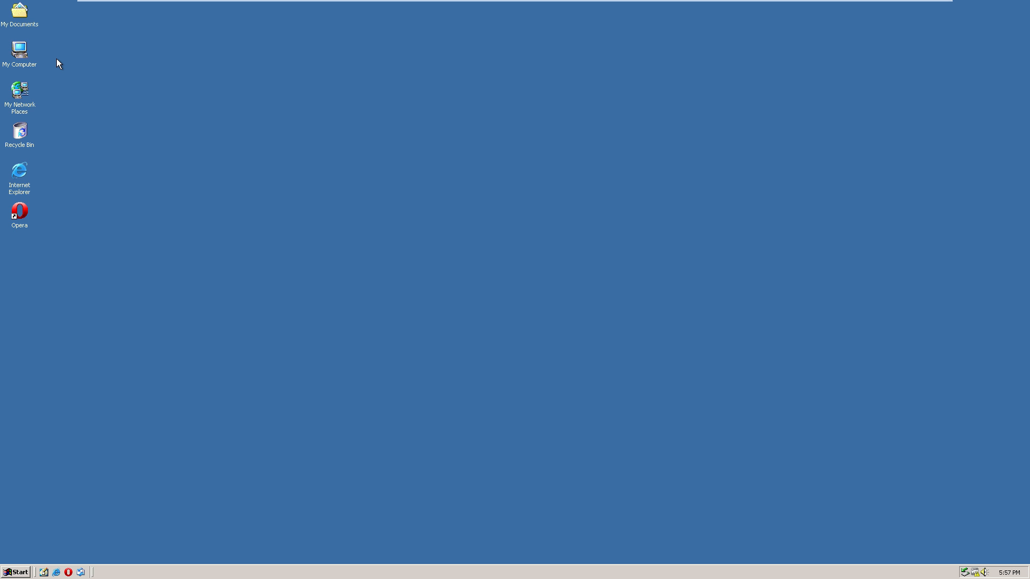
mouse_move(301, 107)
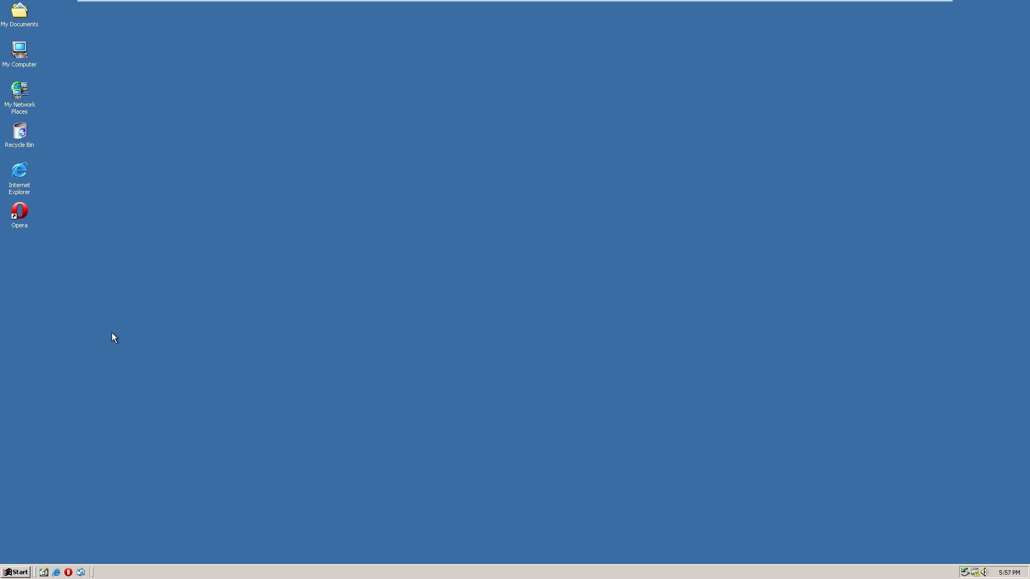
mouse_move(111, 335)
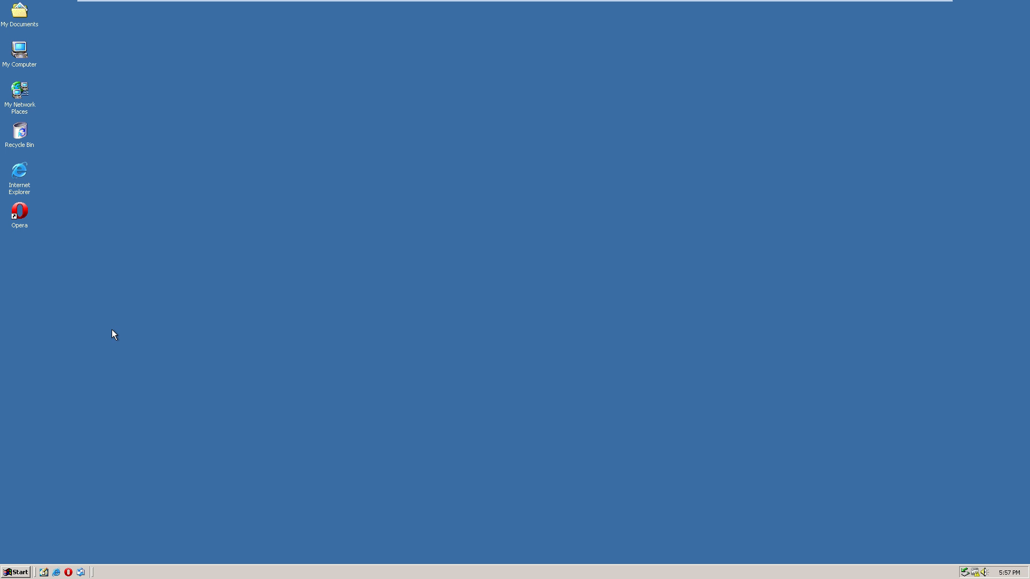
mouse_move(175, 175)
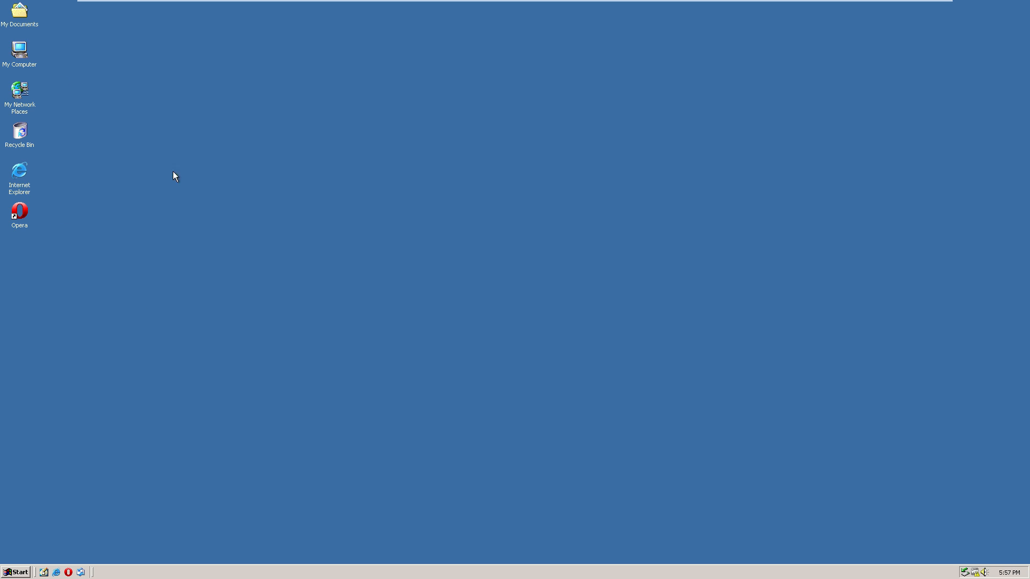
mouse_move(17, 573)
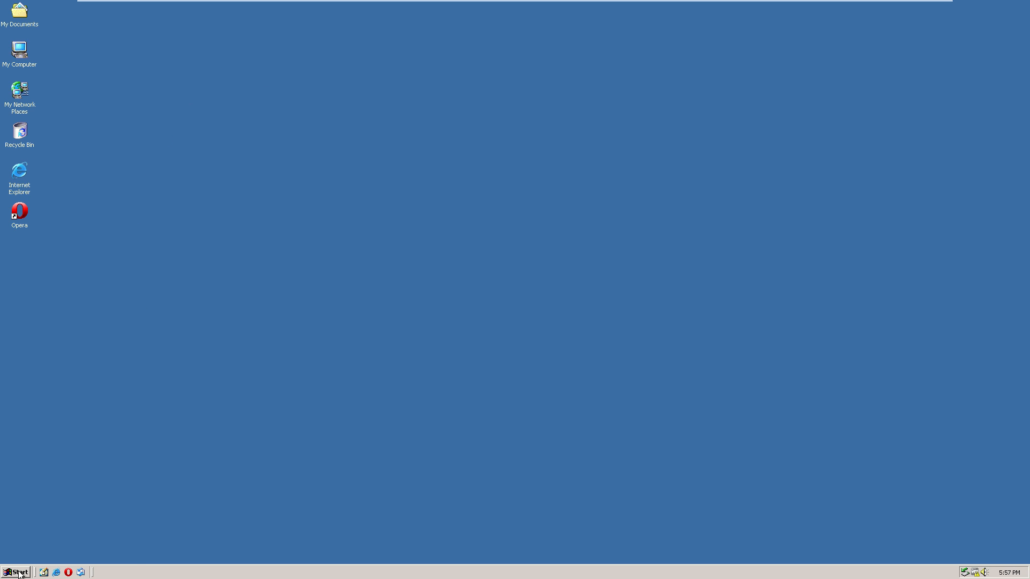
Open the Start menu to reach Programs and Accessories.
left_click(15, 573)
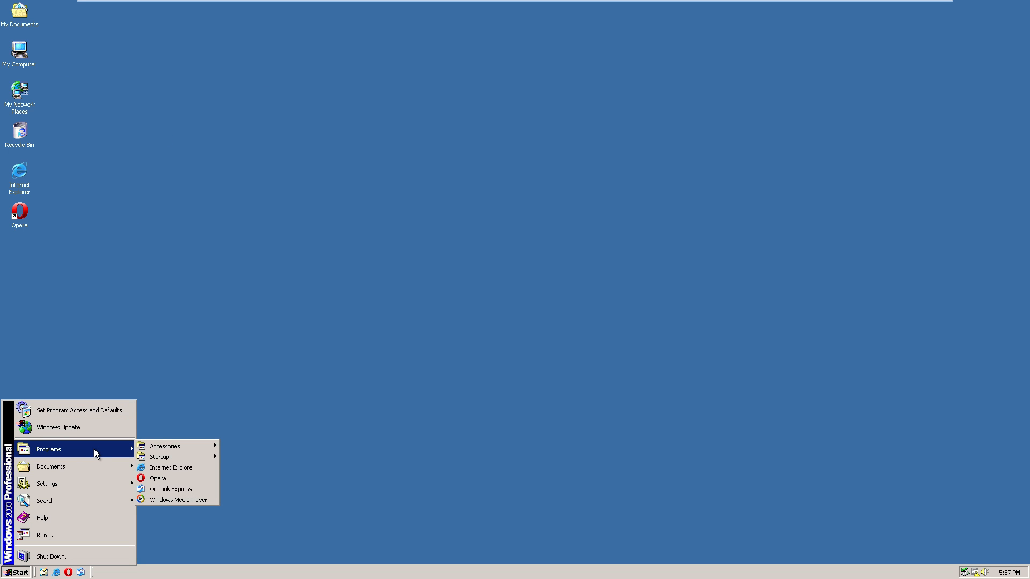
mouse_move(164, 446)
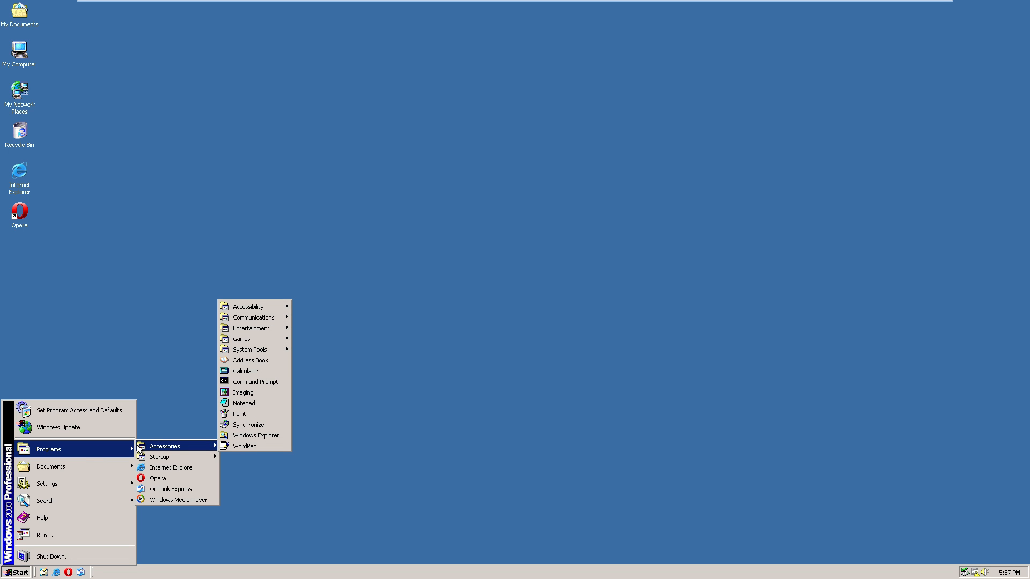
mouse_move(248, 306)
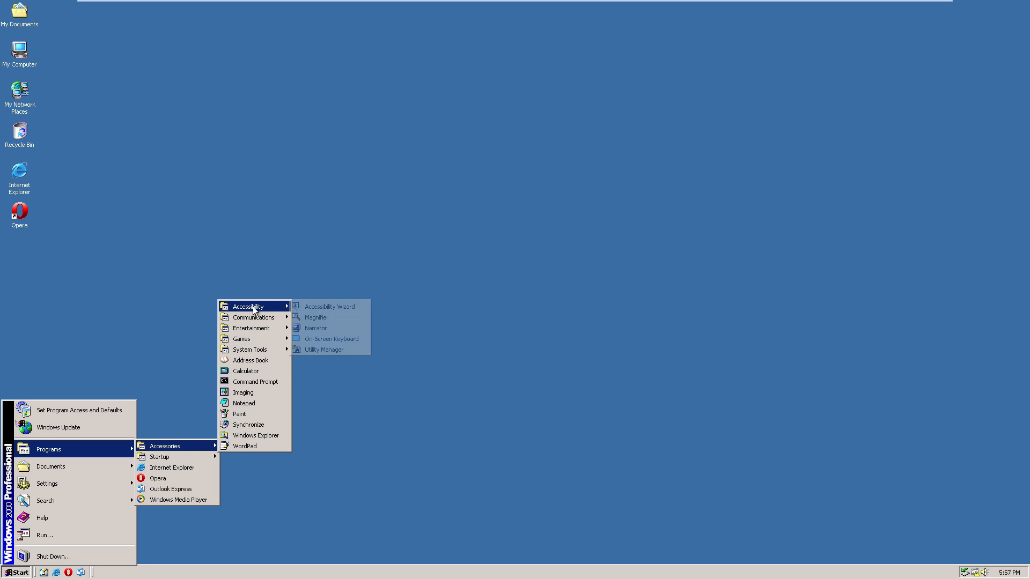
mouse_move(254, 317)
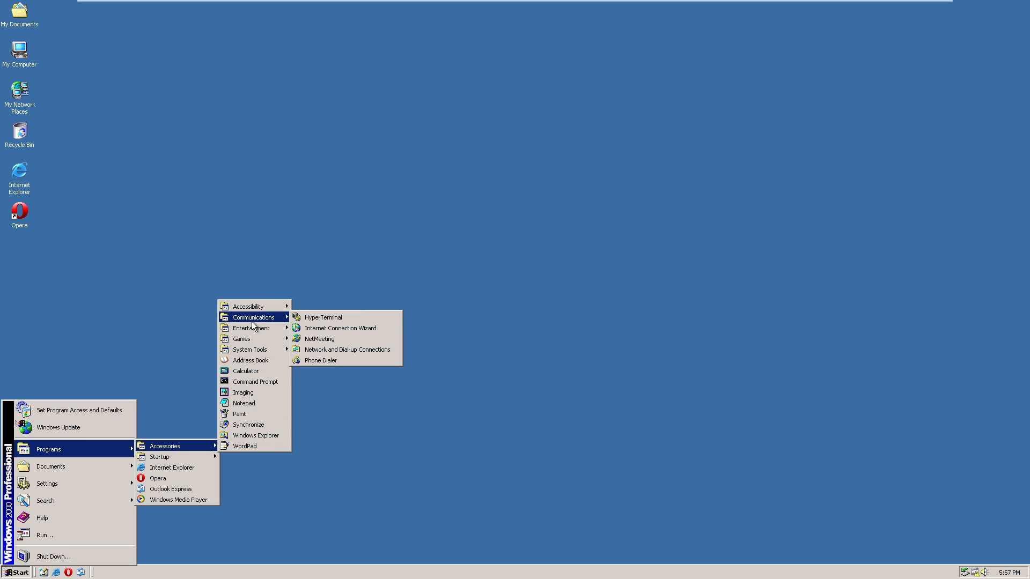
mouse_move(251, 328)
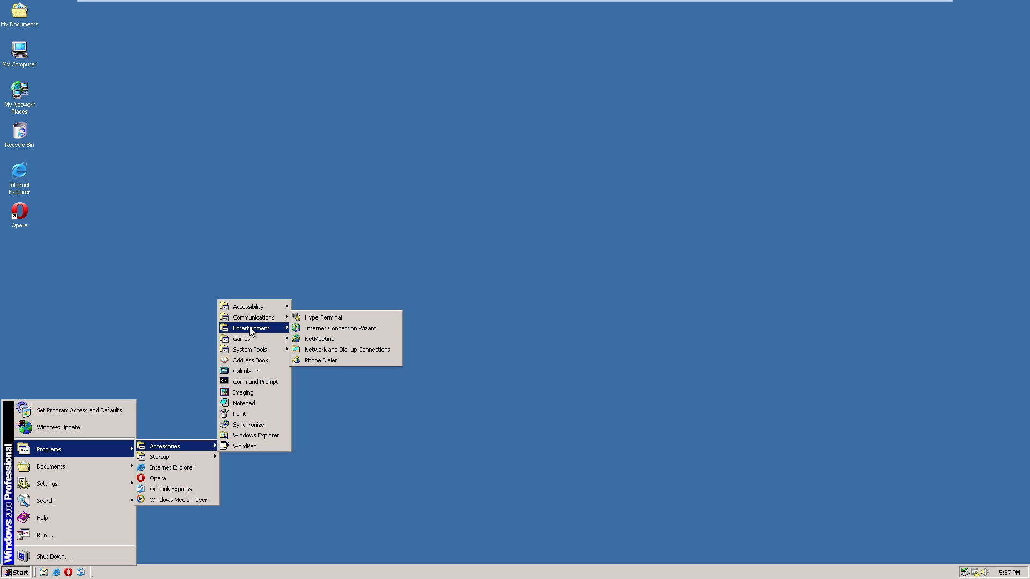
mouse_move(252, 317)
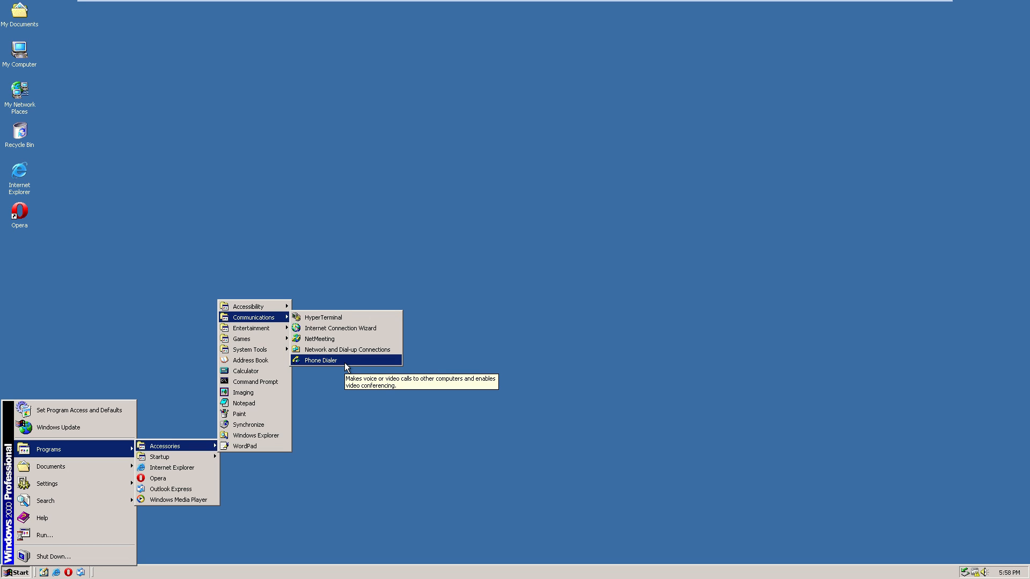
mouse_move(341, 349)
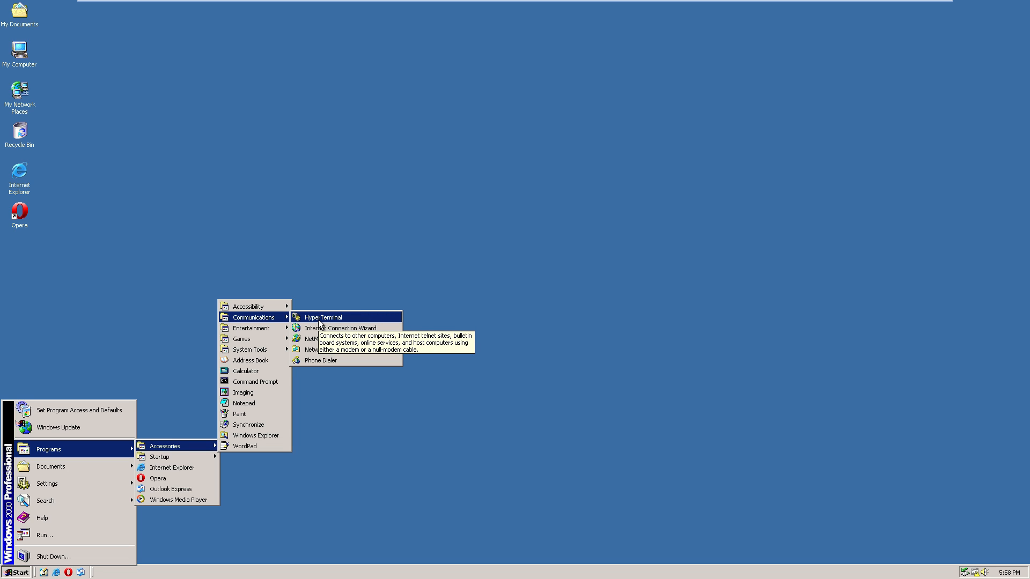
Launch HyperTerminal, cancel the location prompts, close it, and return to Accessories.
left_click(322, 317)
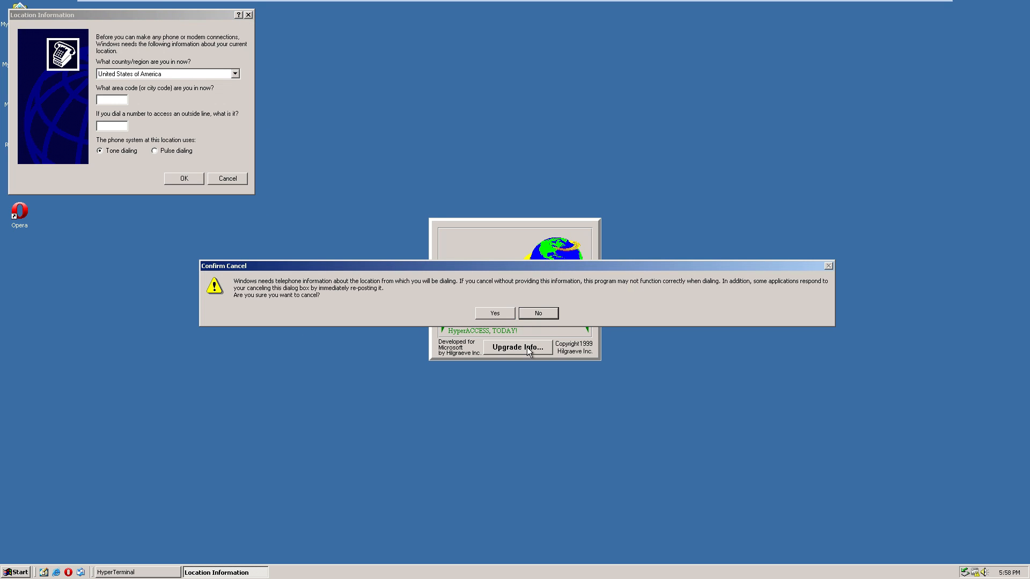
left_click(494, 313)
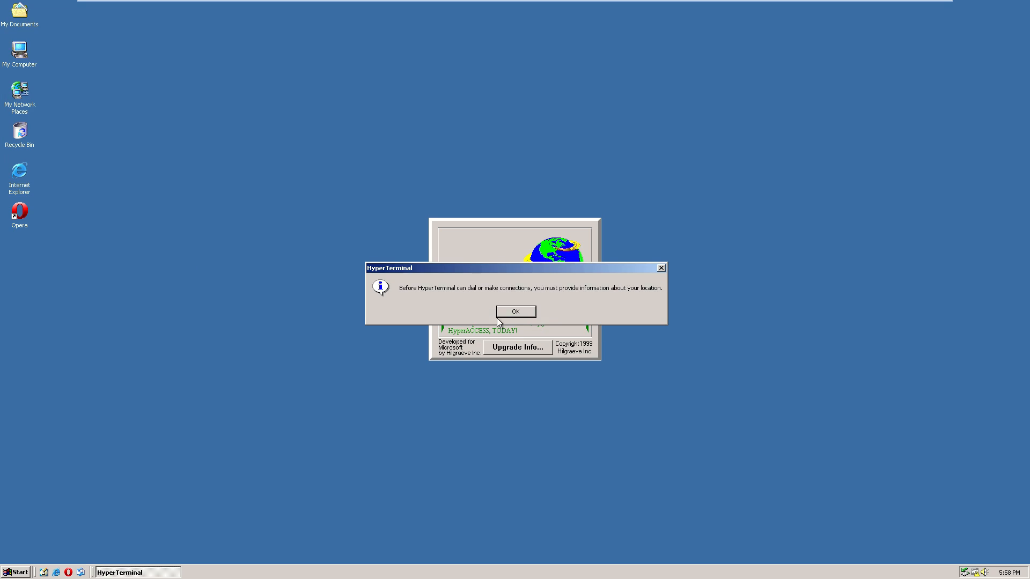
left_click(515, 311)
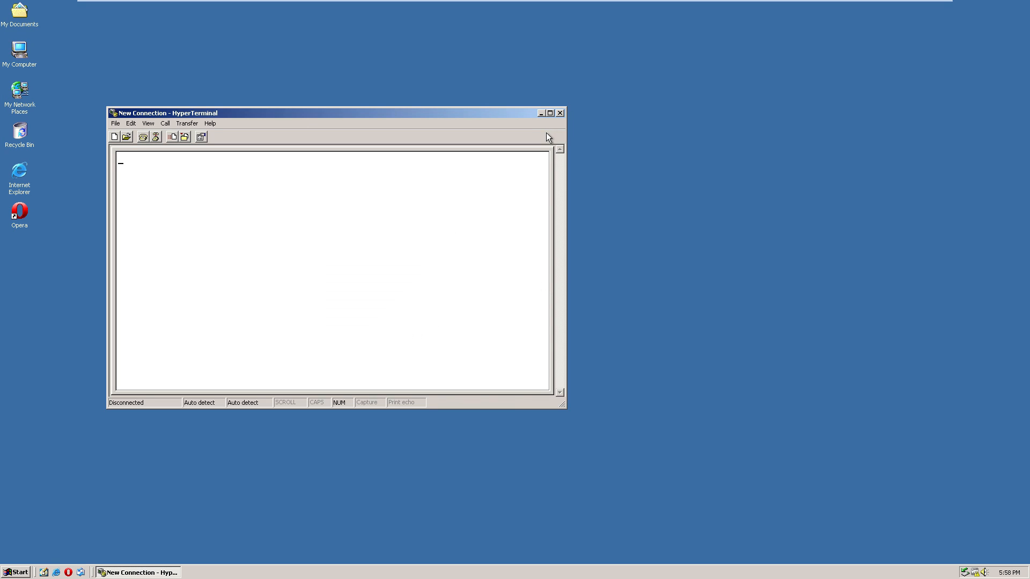
left_click(16, 572)
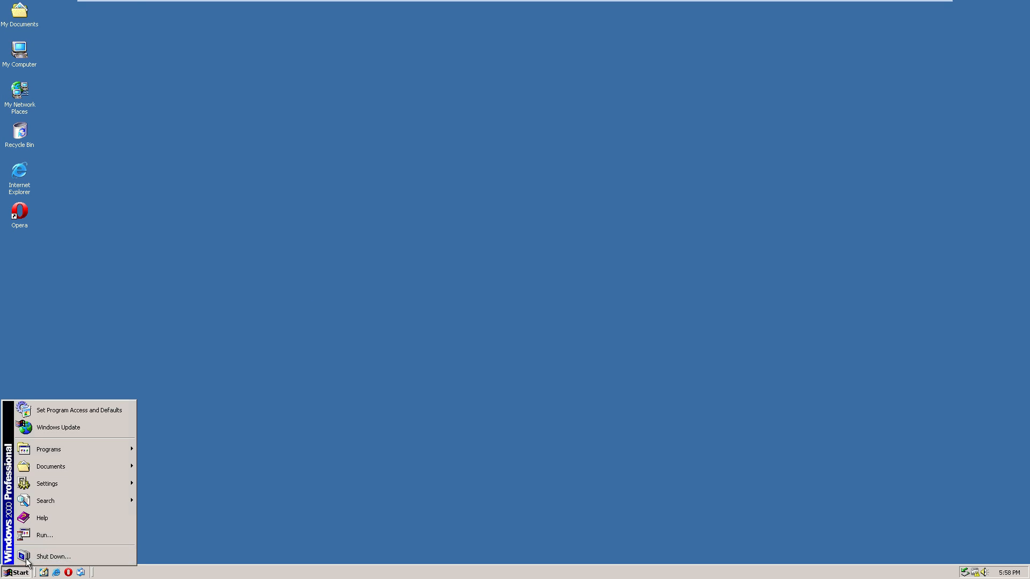
left_click(49, 450)
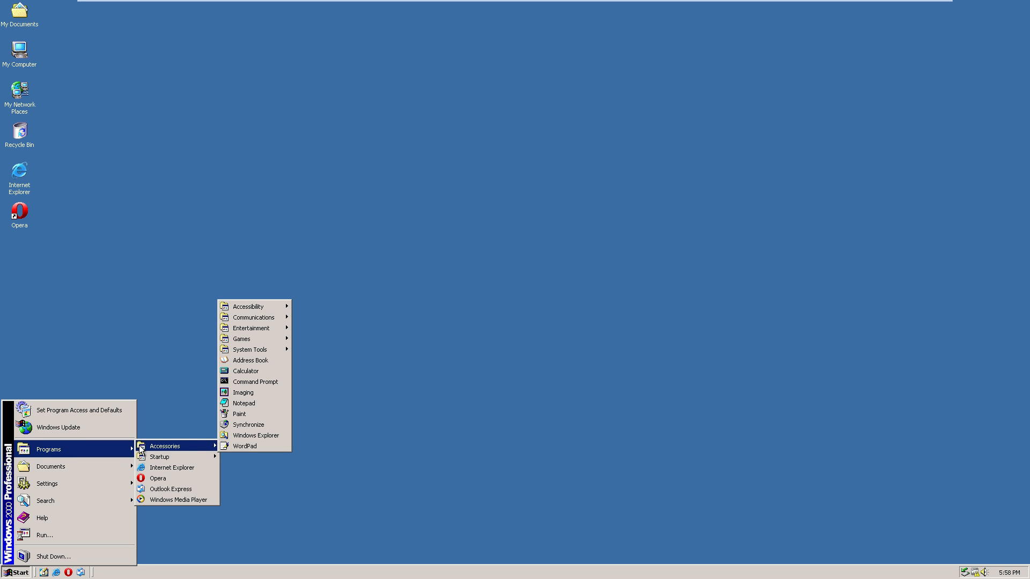
mouse_move(254, 382)
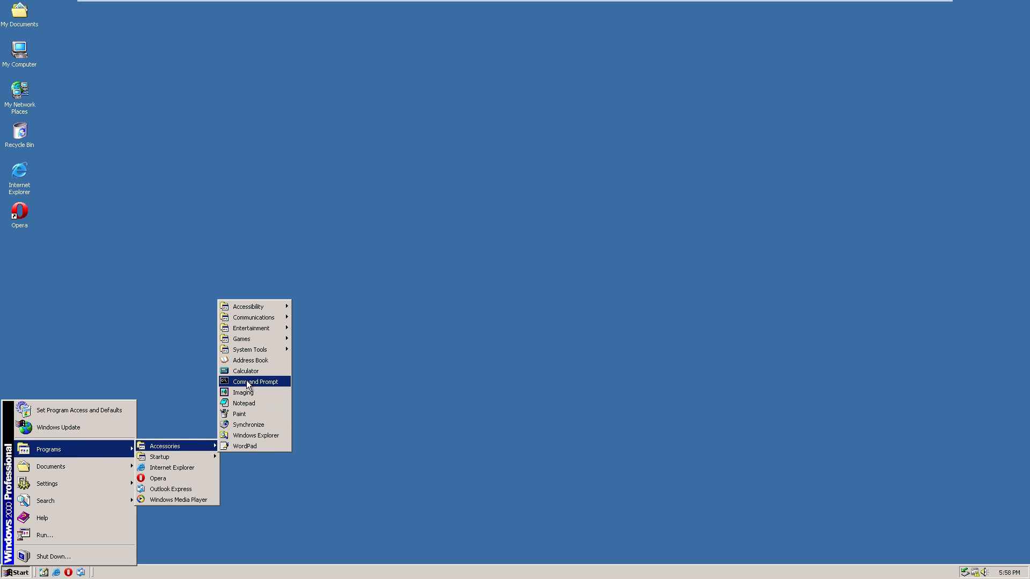
Open and close Command Prompt, exit Notepad via File > Exit, and close Paint.
left_click(255, 381)
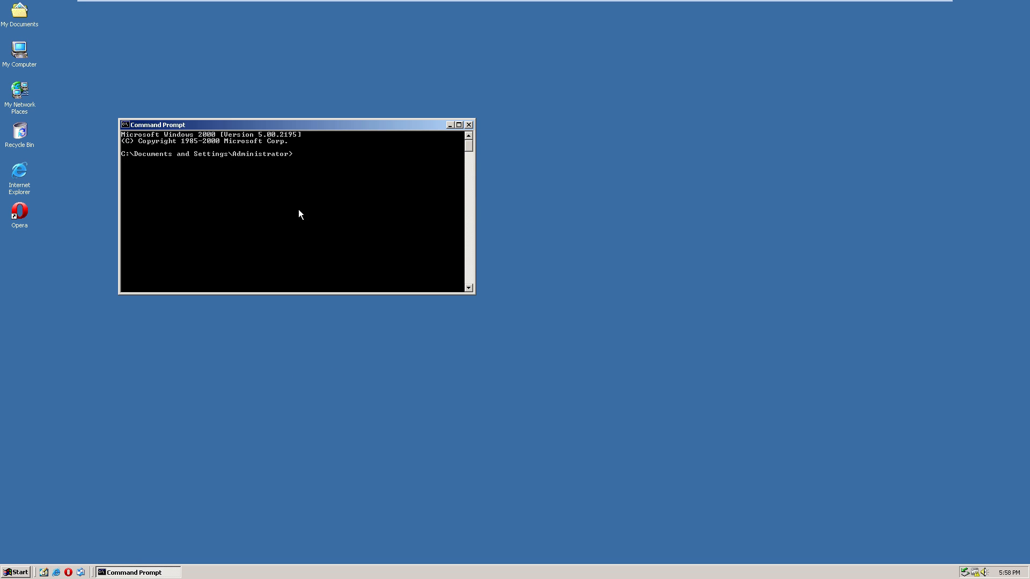
mouse_move(359, 211)
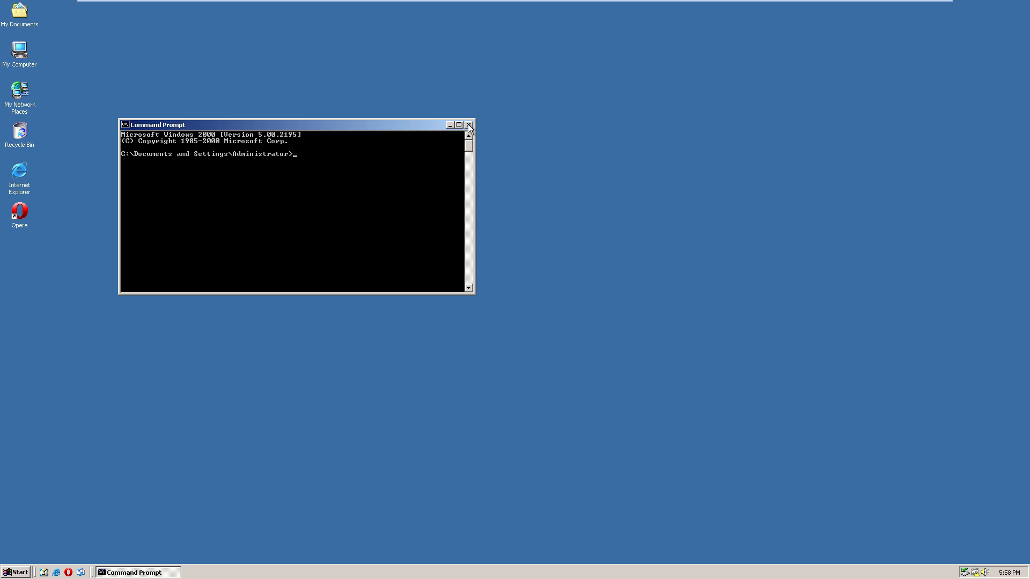
left_click(16, 573)
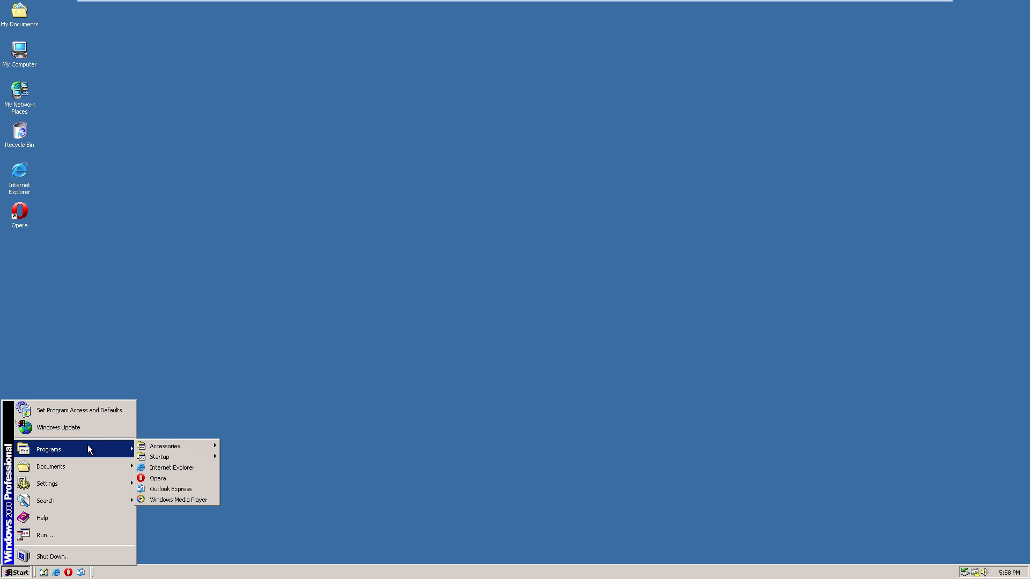
mouse_move(165, 445)
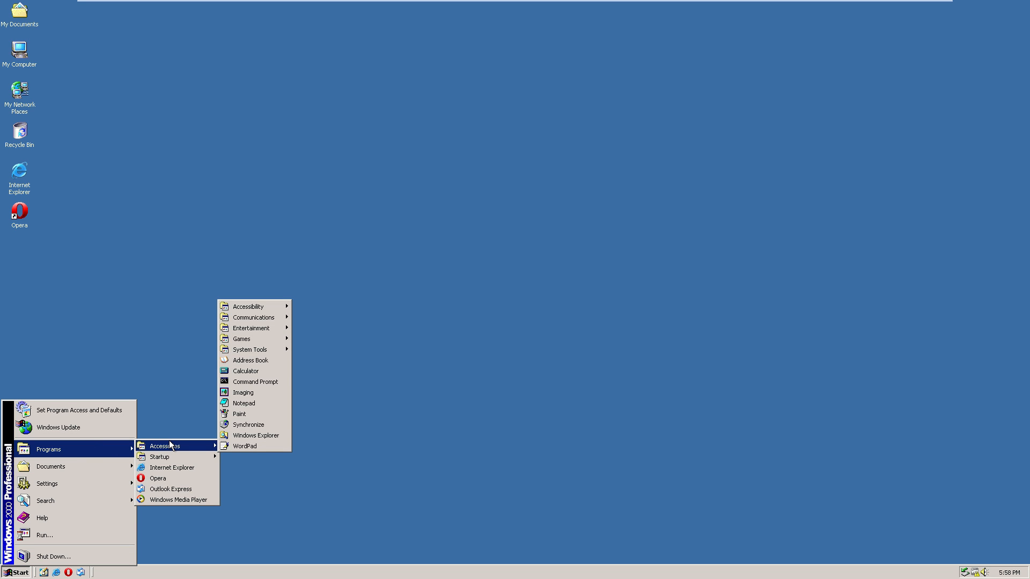
mouse_move(255, 382)
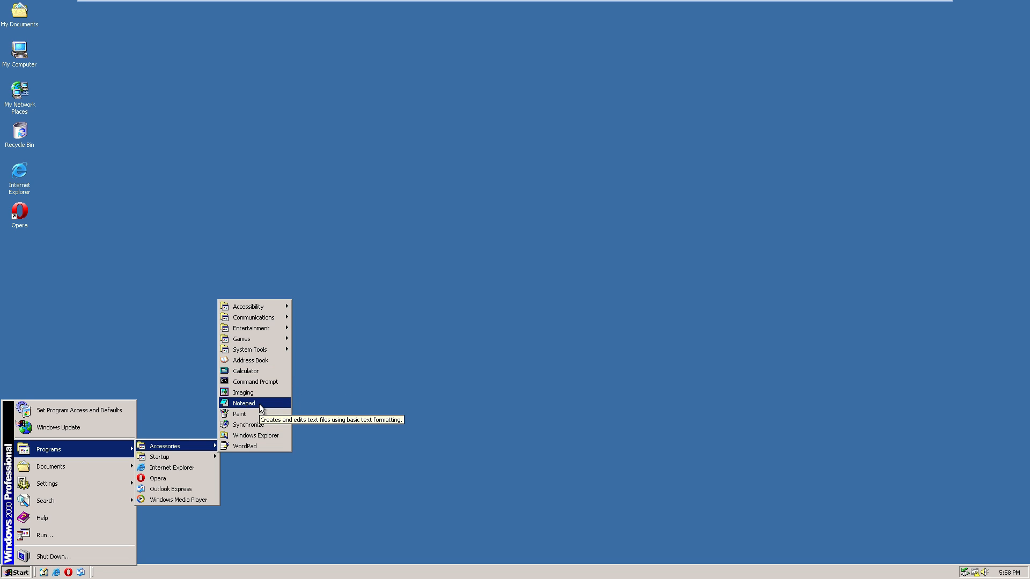
left_click(244, 403)
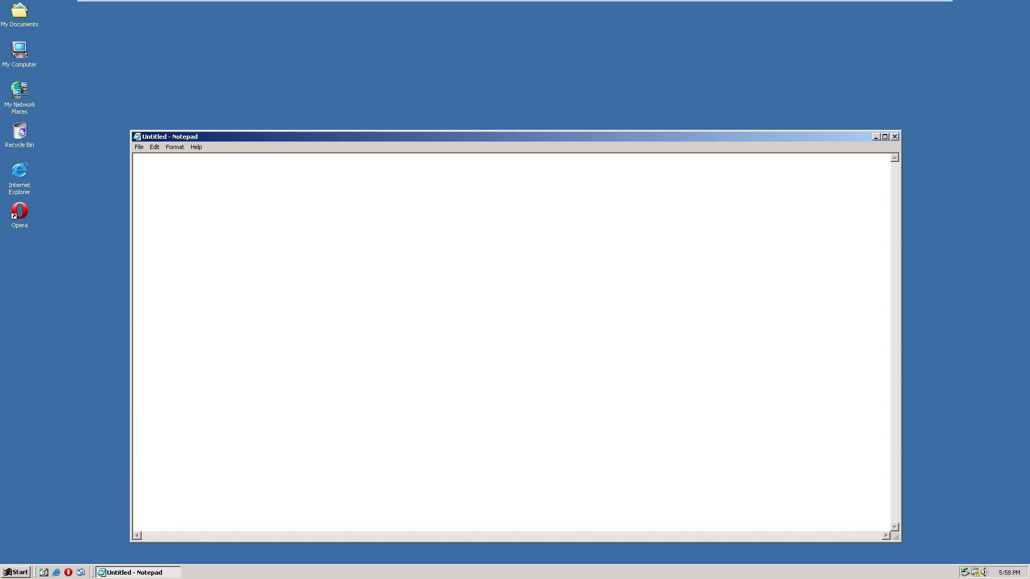
left_click(139, 146)
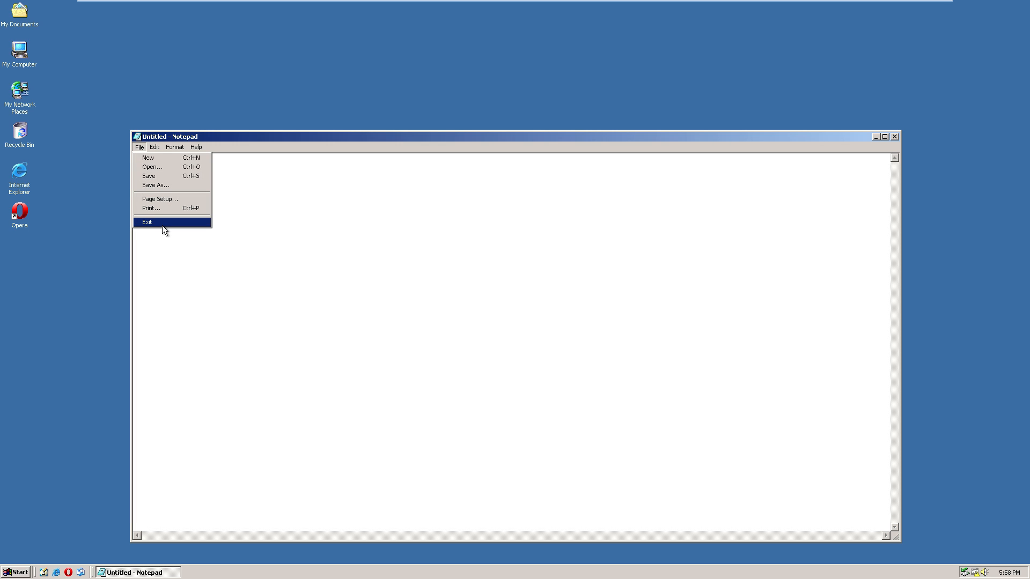
left_click(146, 221)
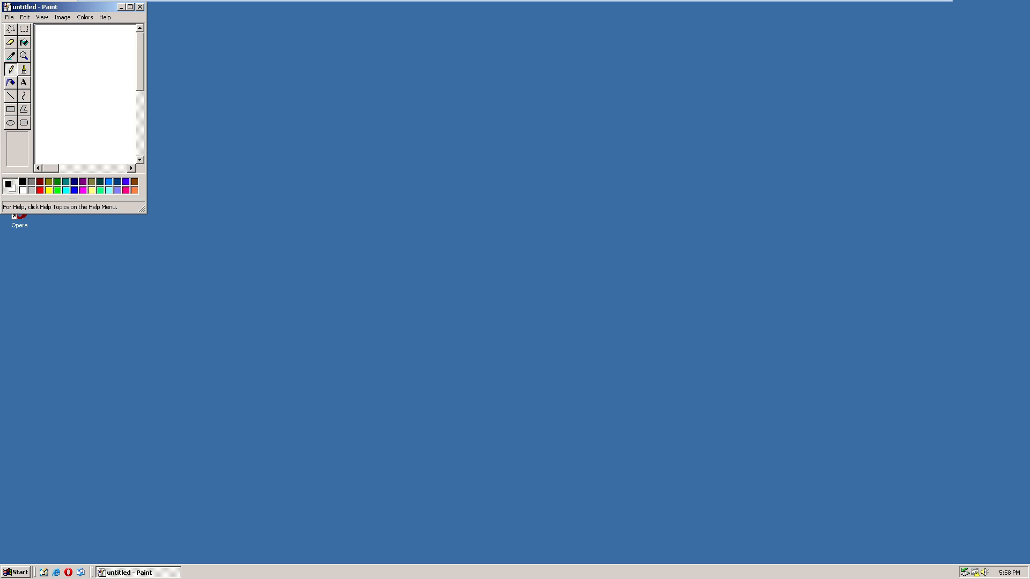
left_click(130, 6)
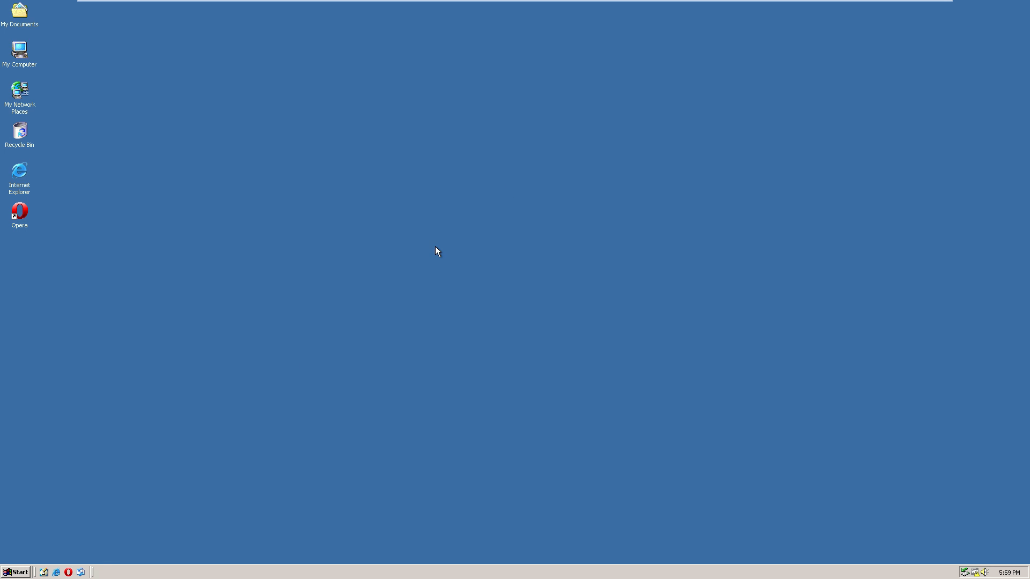
Launch Internet Explorer 6, view its About version info, and try loading google.com.
left_click(15, 572)
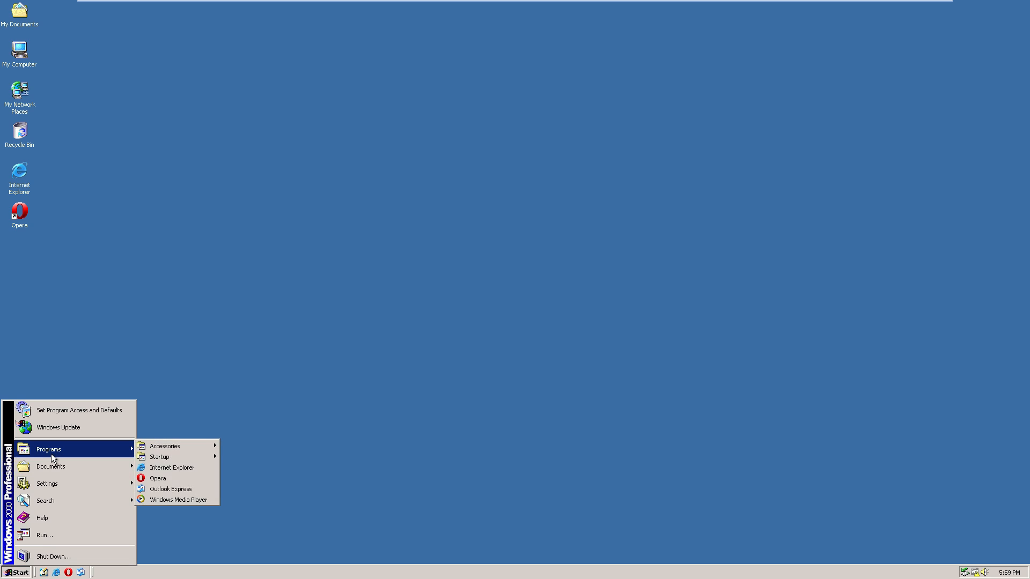
left_click(172, 468)
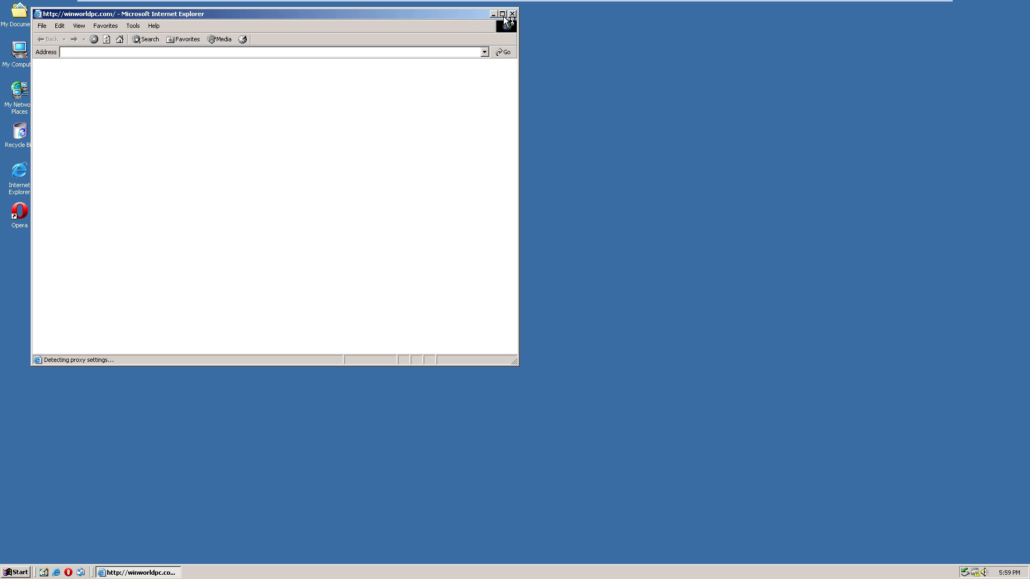
mouse_move(506, 29)
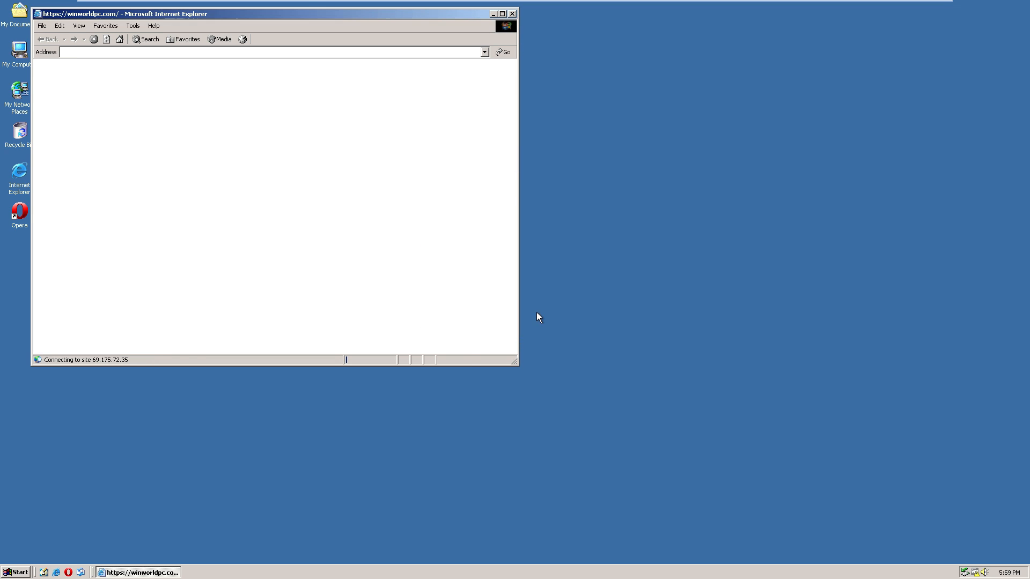
left_click(154, 25)
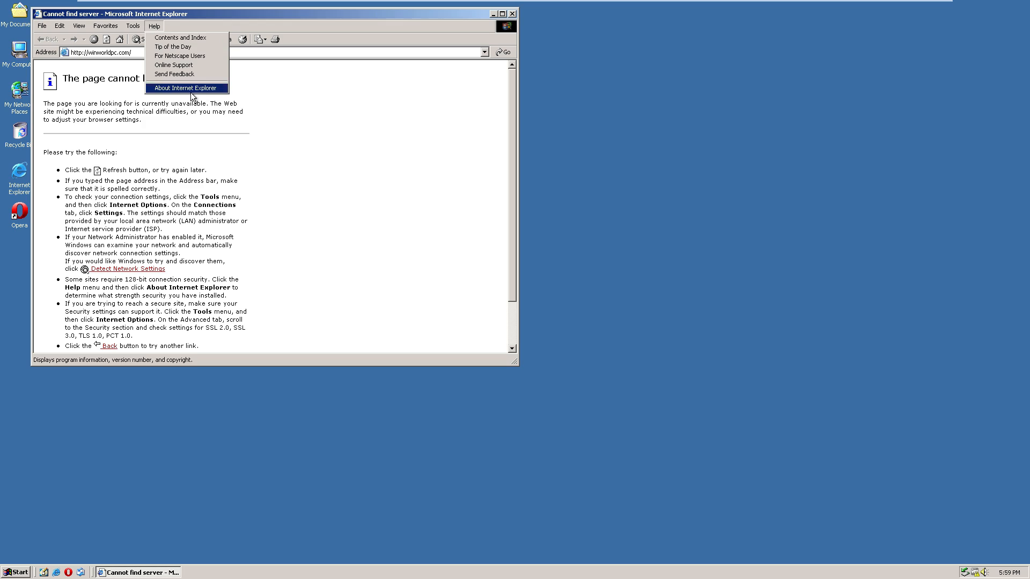
left_click(187, 88)
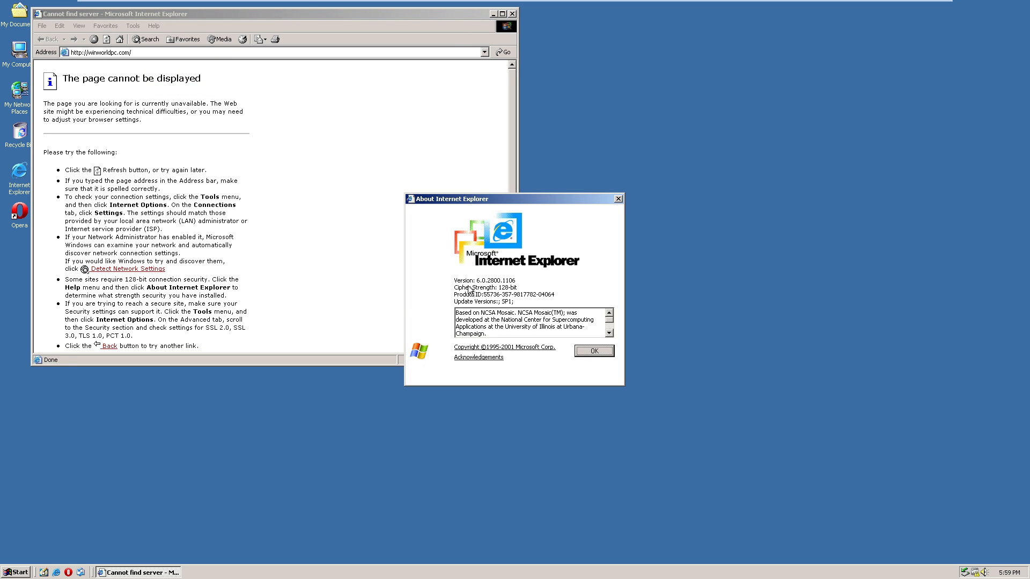
mouse_move(511, 287)
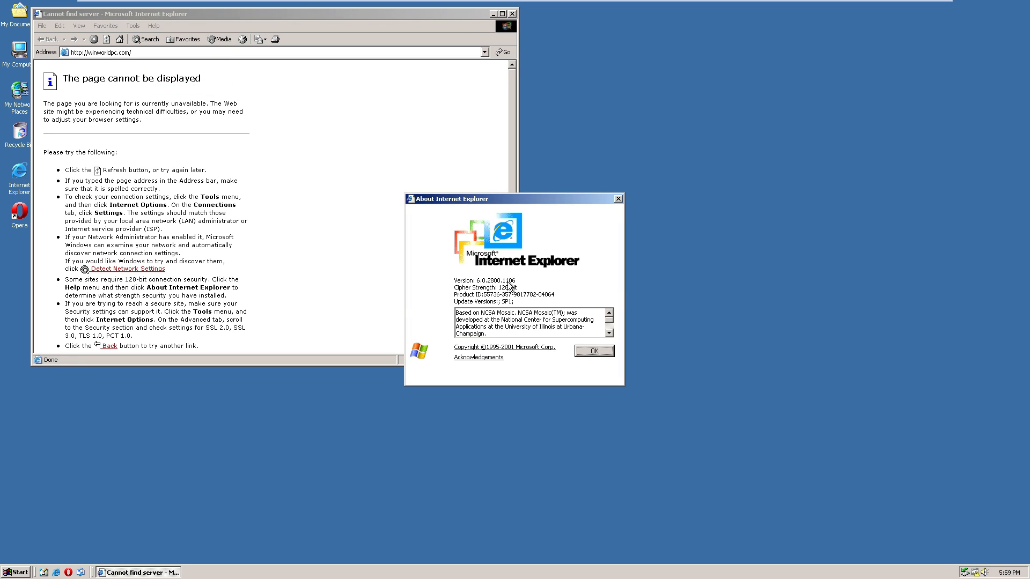
mouse_move(572, 243)
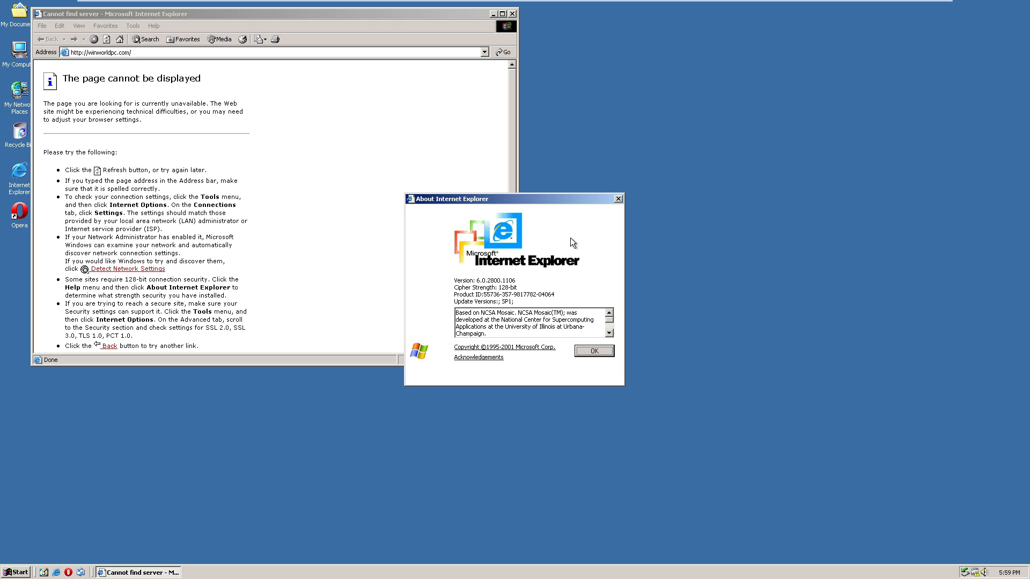
mouse_move(618, 198)
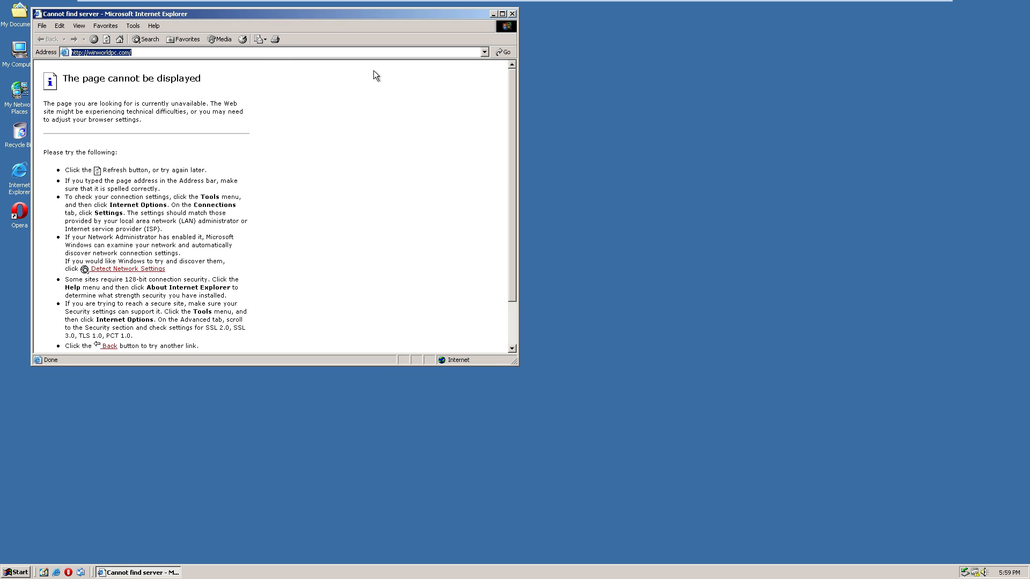
type("google.com")
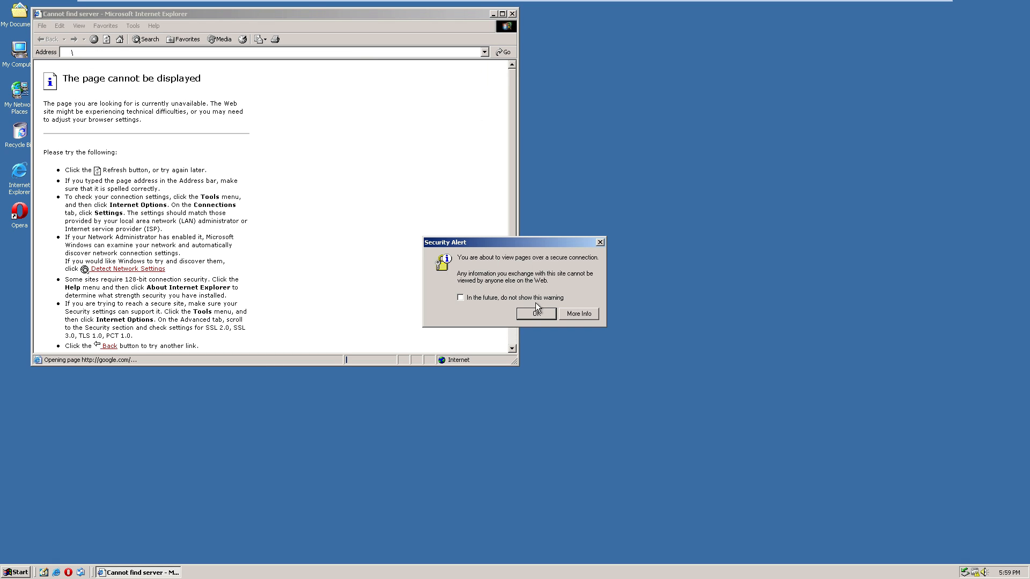
left_click(534, 313)
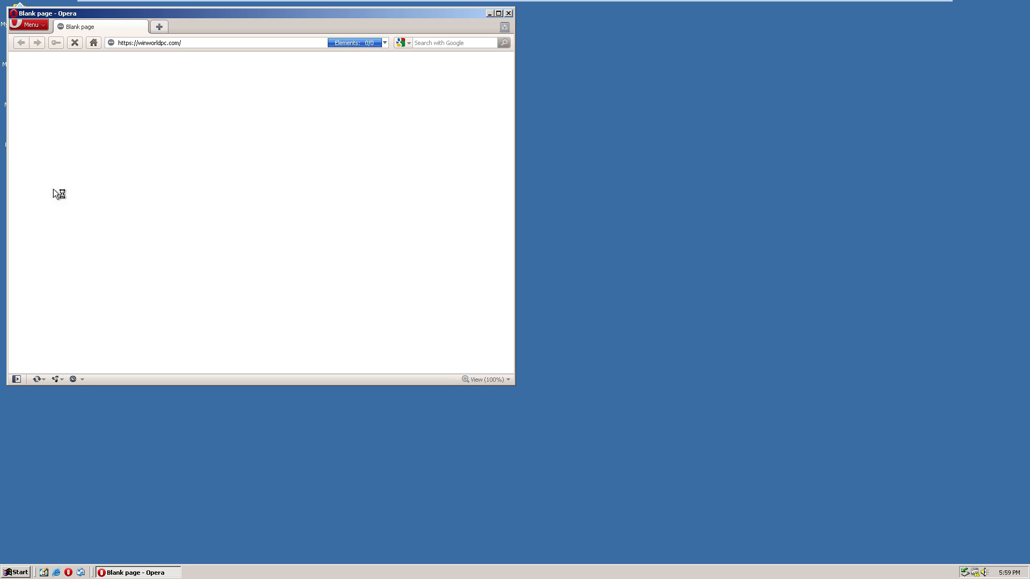
Open Opera's About page and scroll through the version 10.63, build 3516 details.
left_click(27, 25)
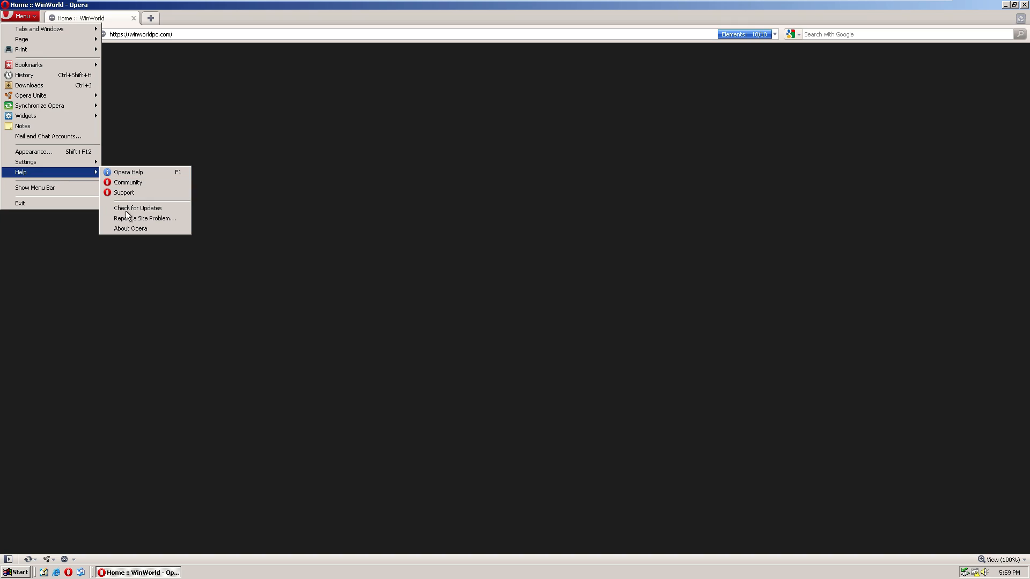
left_click(130, 228)
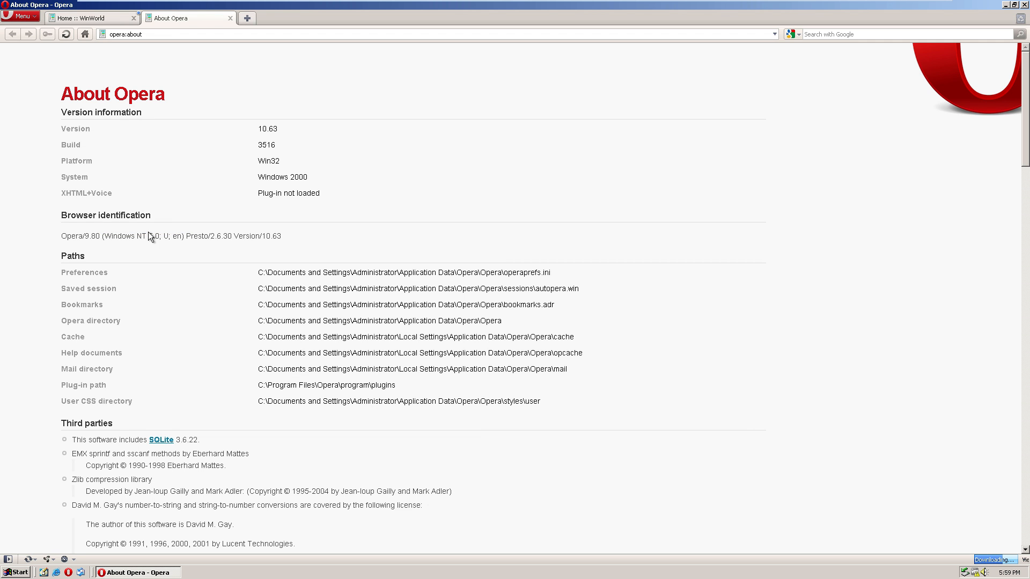
scroll("down", 3)
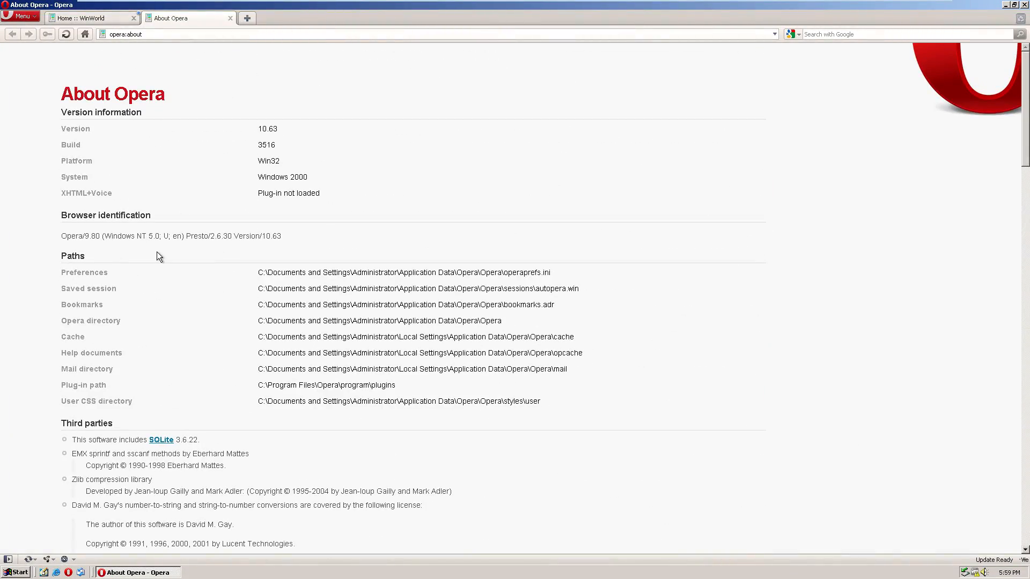
scroll("down", 3)
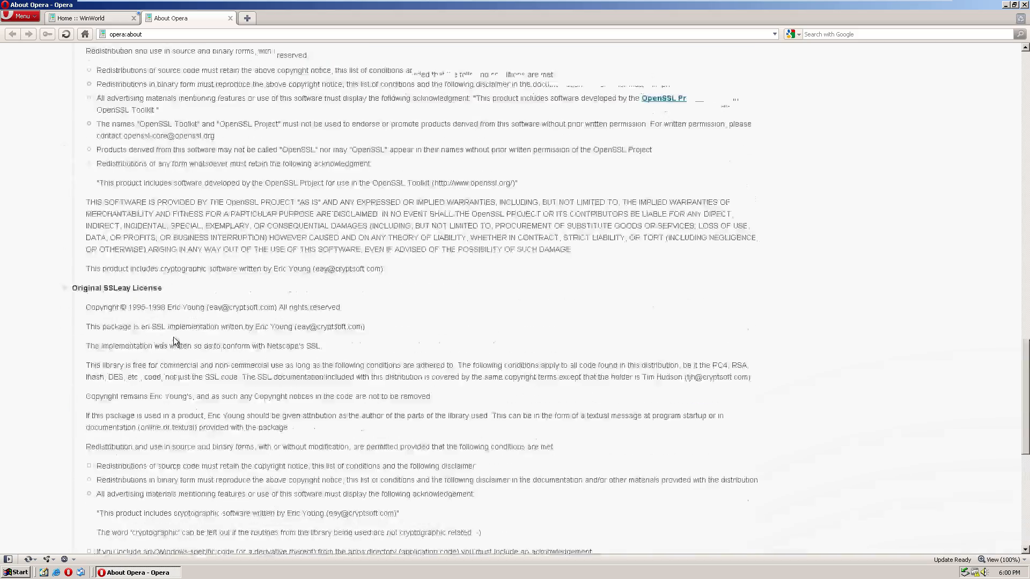
scroll("up", 3)
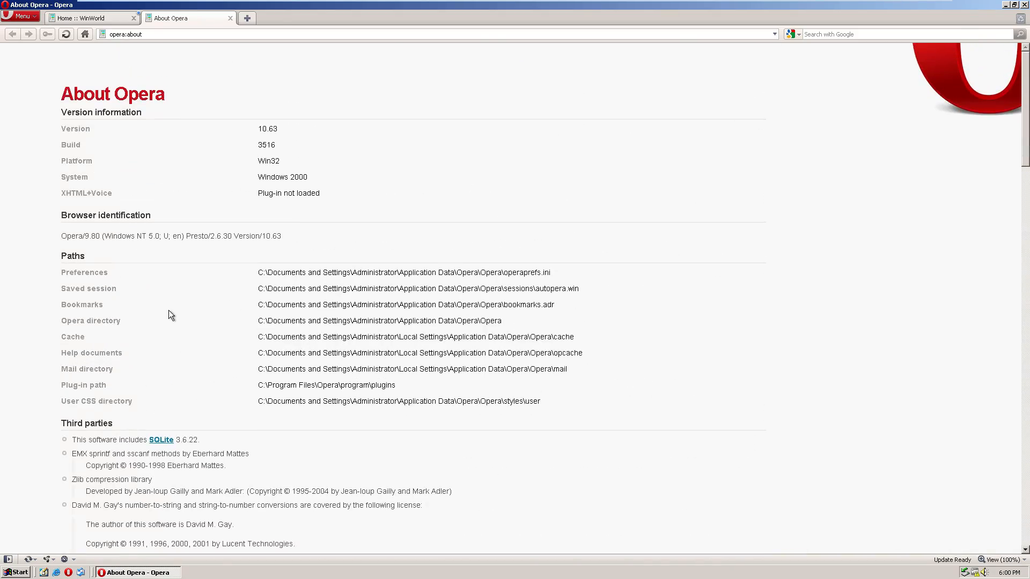
mouse_move(192, 297)
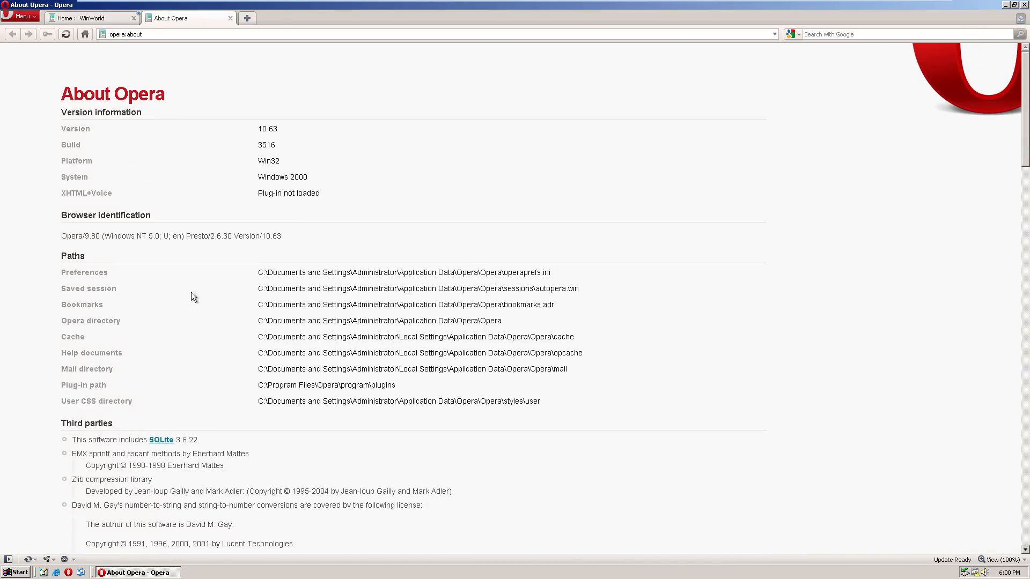
mouse_move(1022, 16)
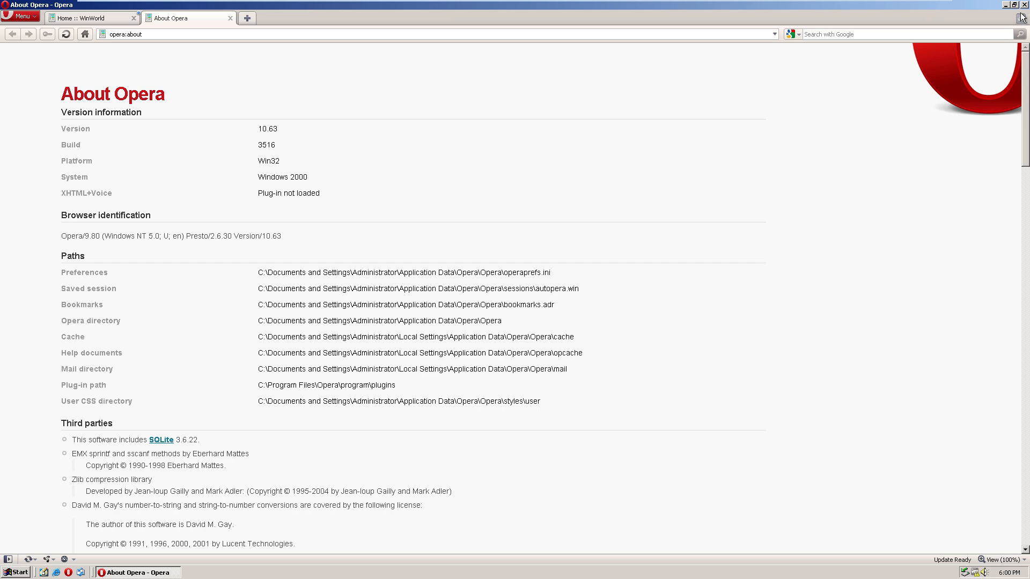
Close Opera, open and close My Documents, then try Search On the Internet.
left_click(14, 572)
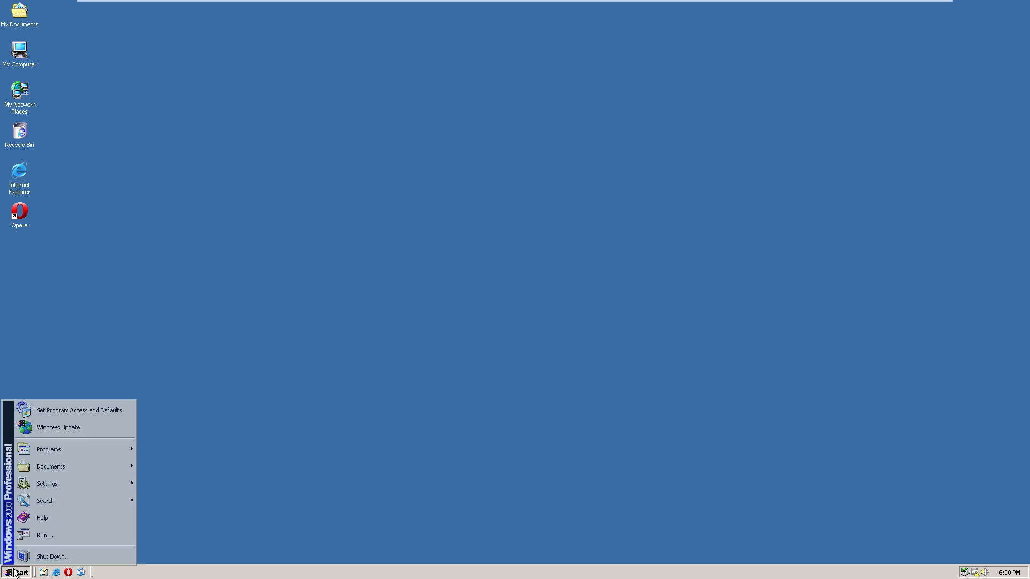
mouse_move(50, 466)
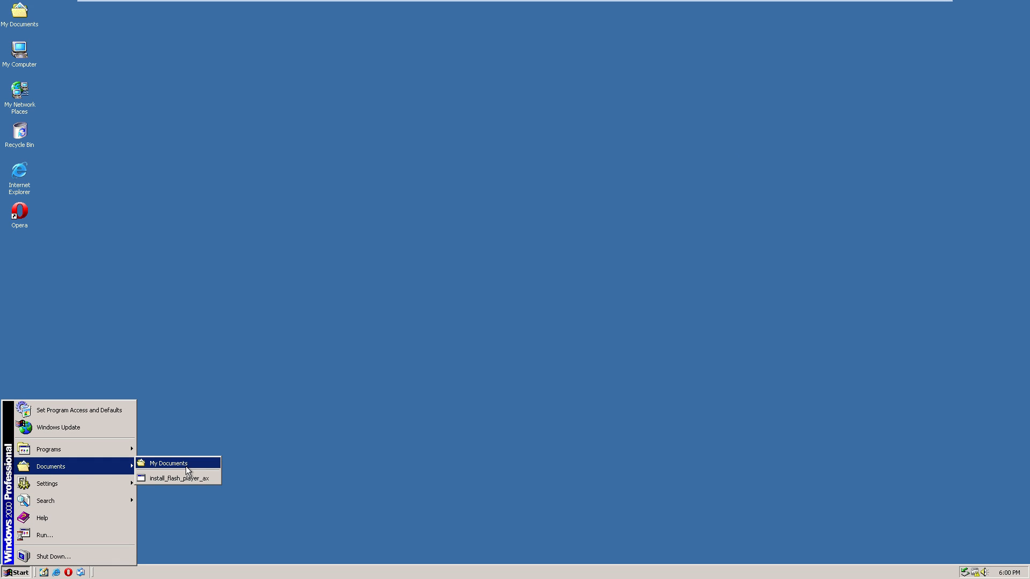
left_click(167, 463)
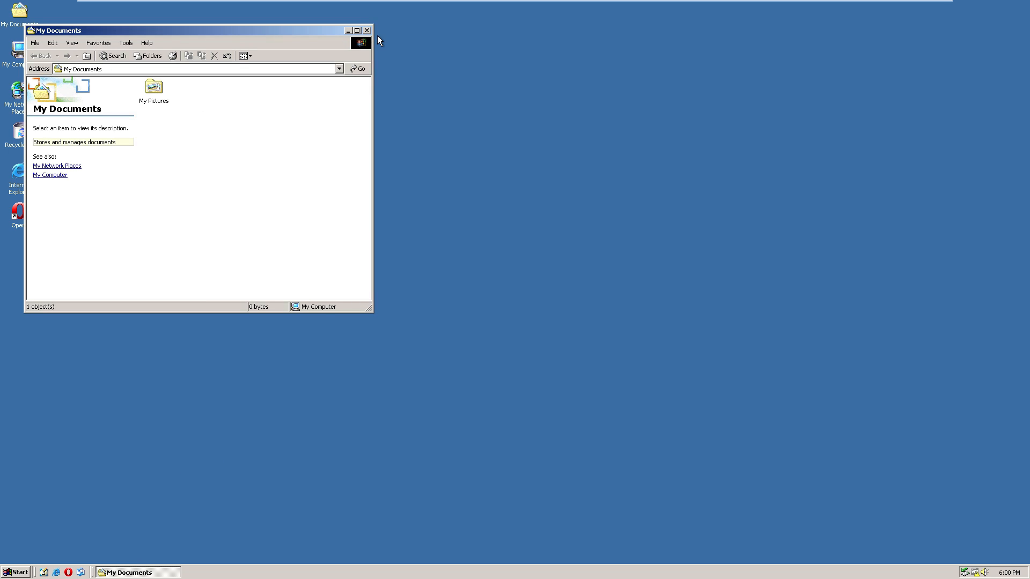
mouse_move(234, 46)
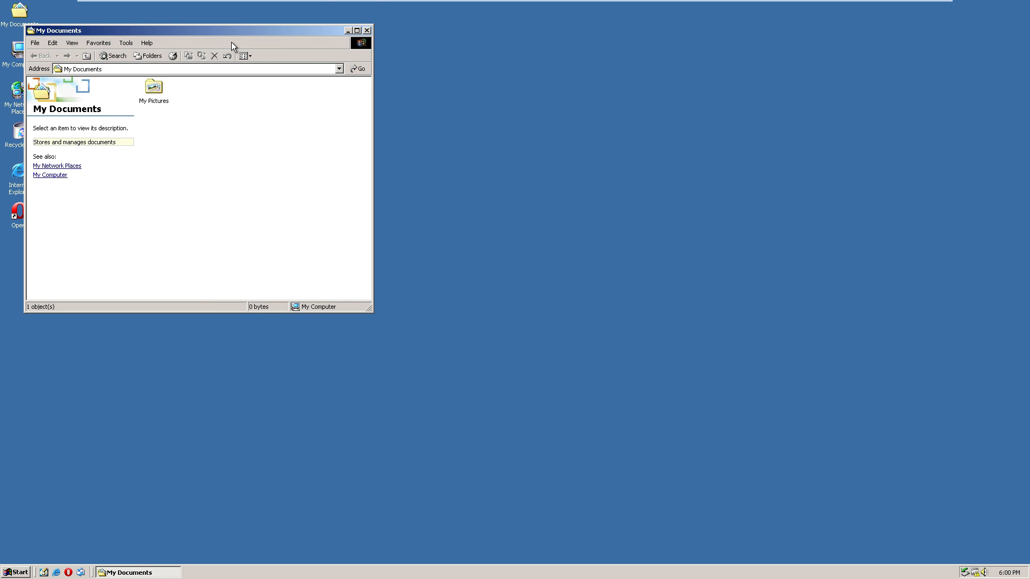
left_click(366, 30)
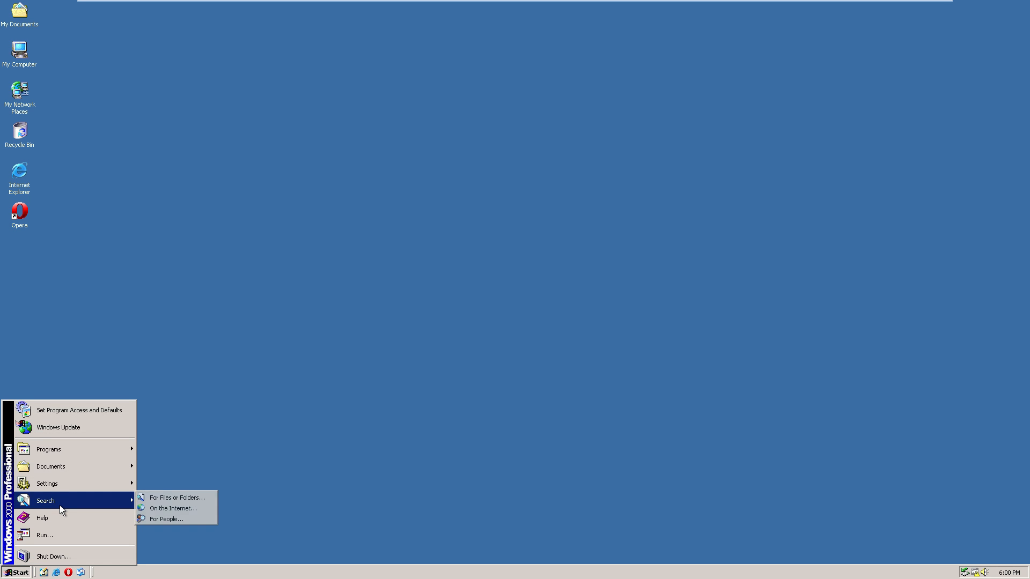
mouse_move(173, 508)
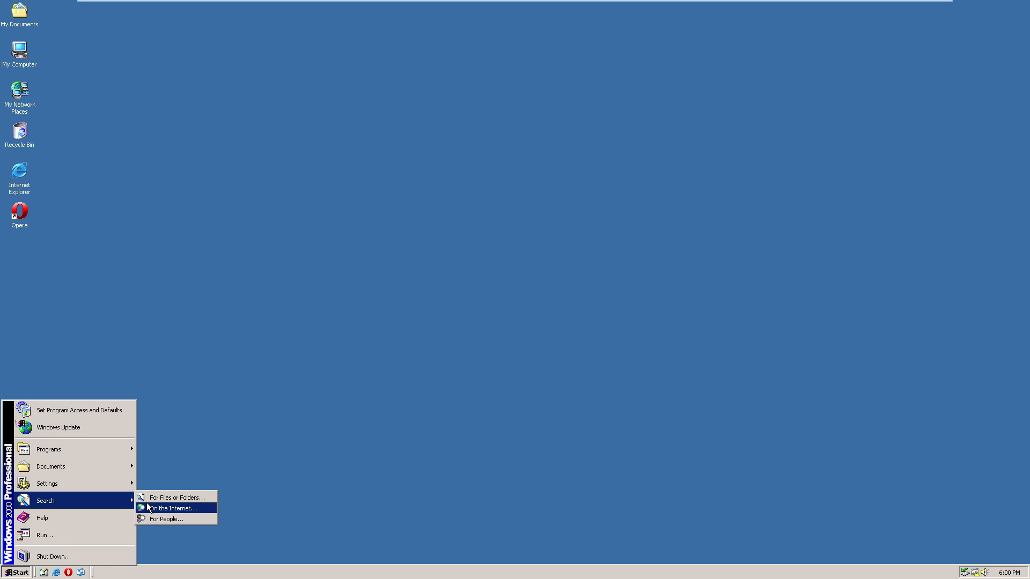
mouse_move(159, 511)
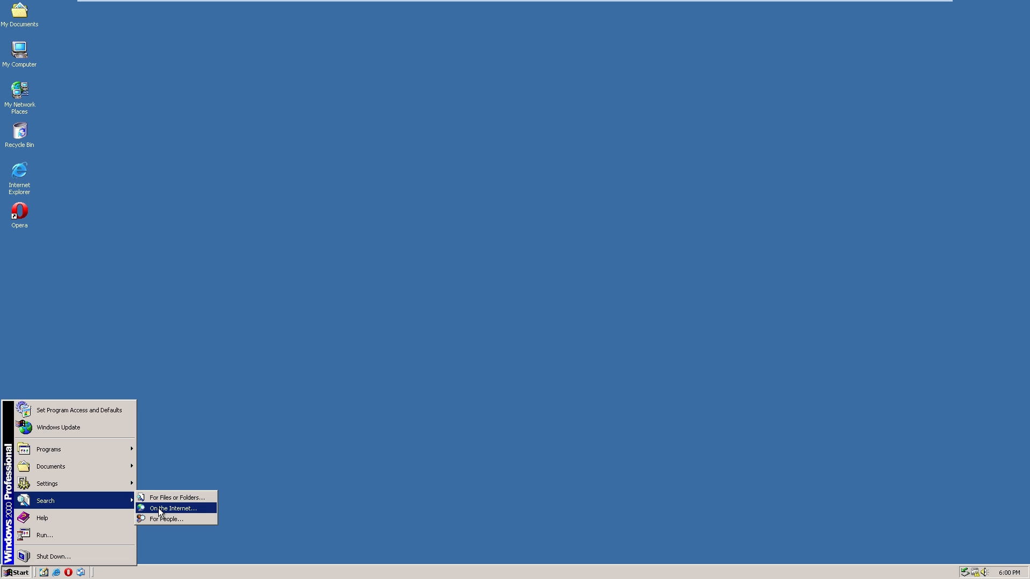
left_click(172, 508)
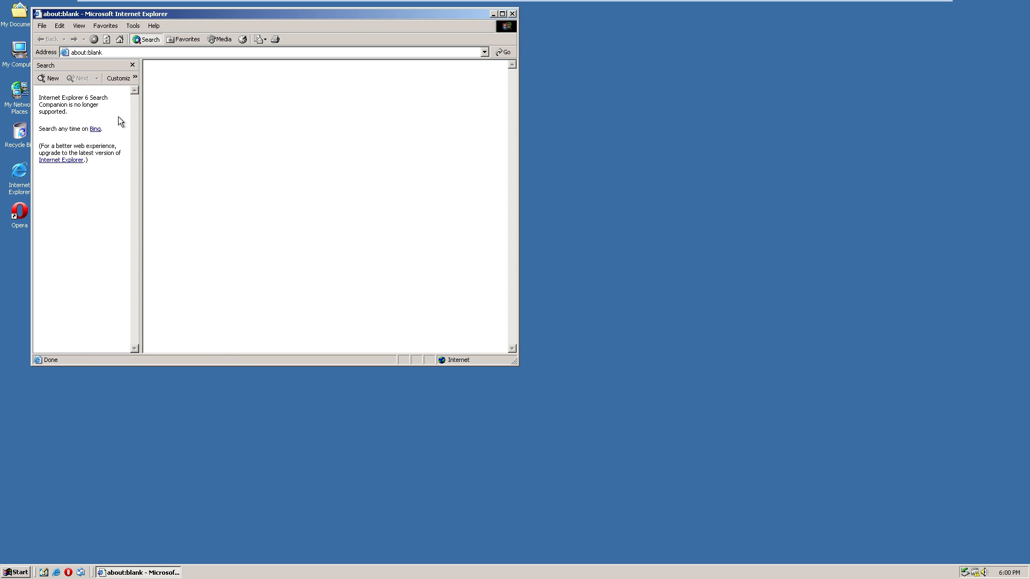
mouse_move(108, 107)
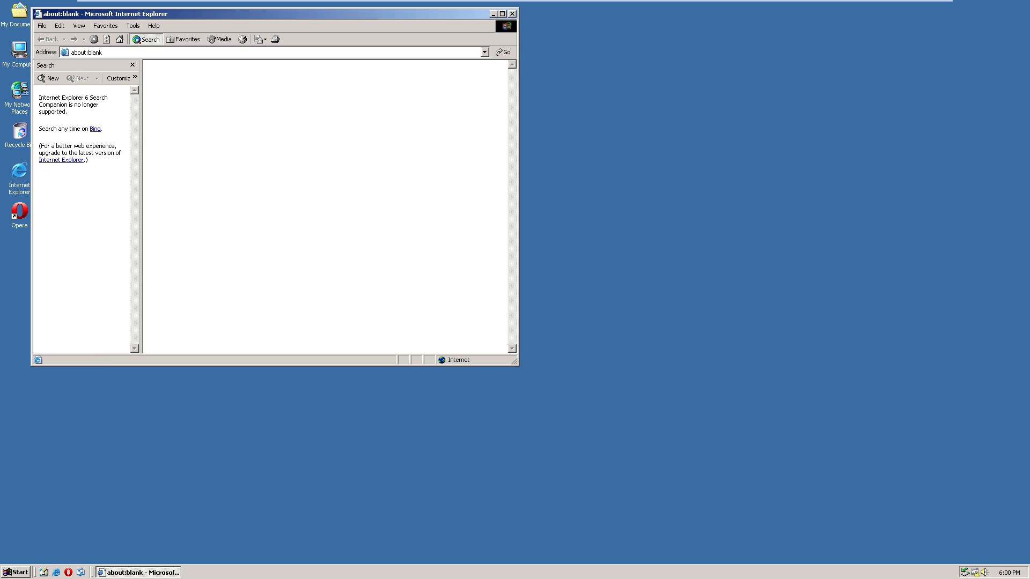
mouse_move(104, 129)
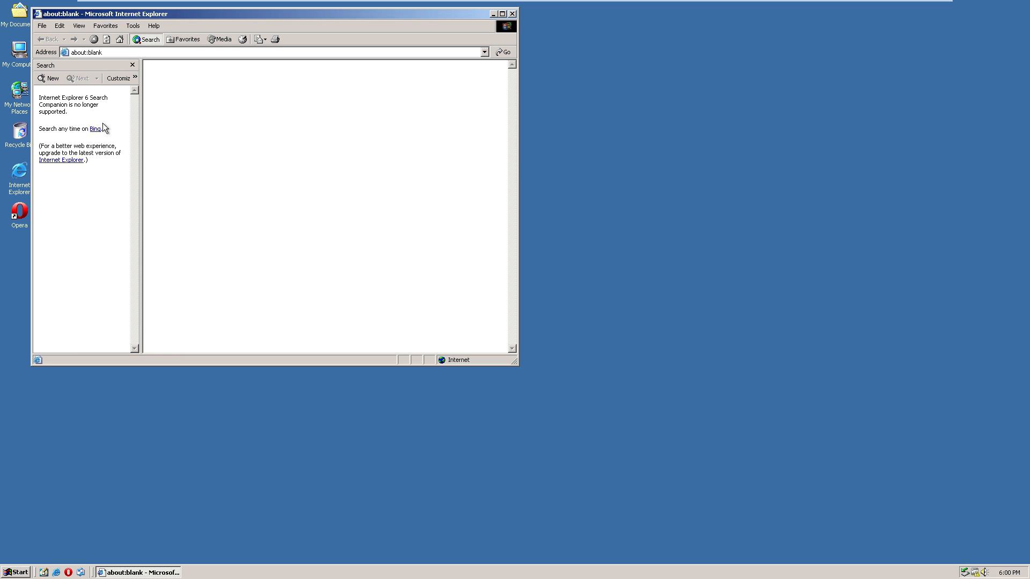
left_click(512, 13)
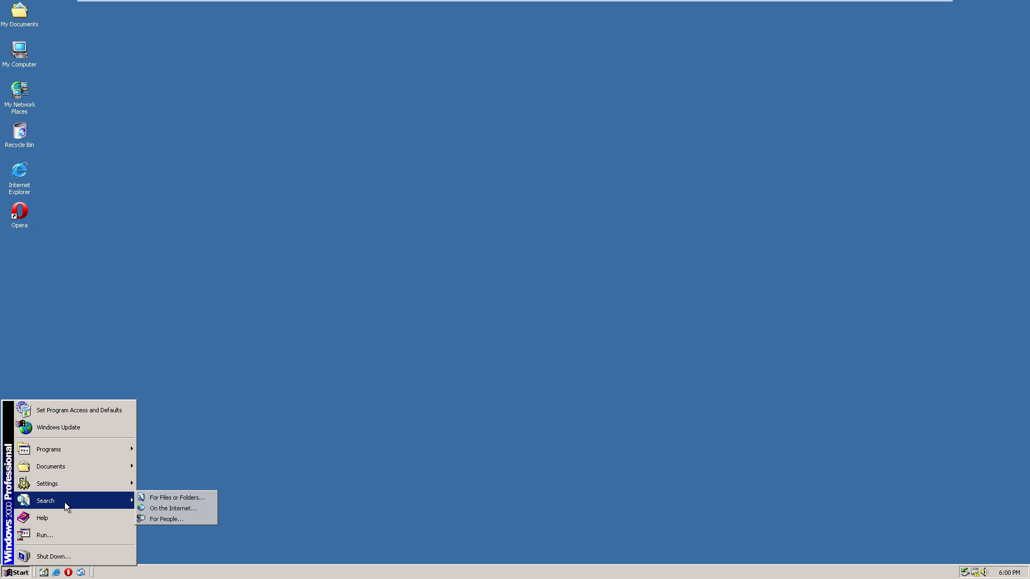
Open Windows 2000 Help, then open and close the Program Files folder on drive C.
left_click(41, 517)
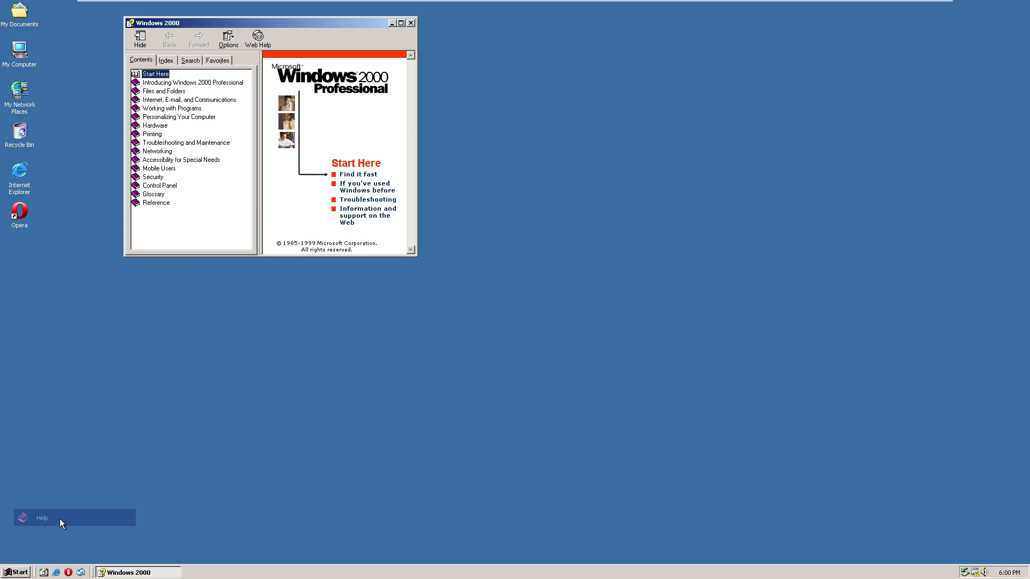
mouse_move(163, 90)
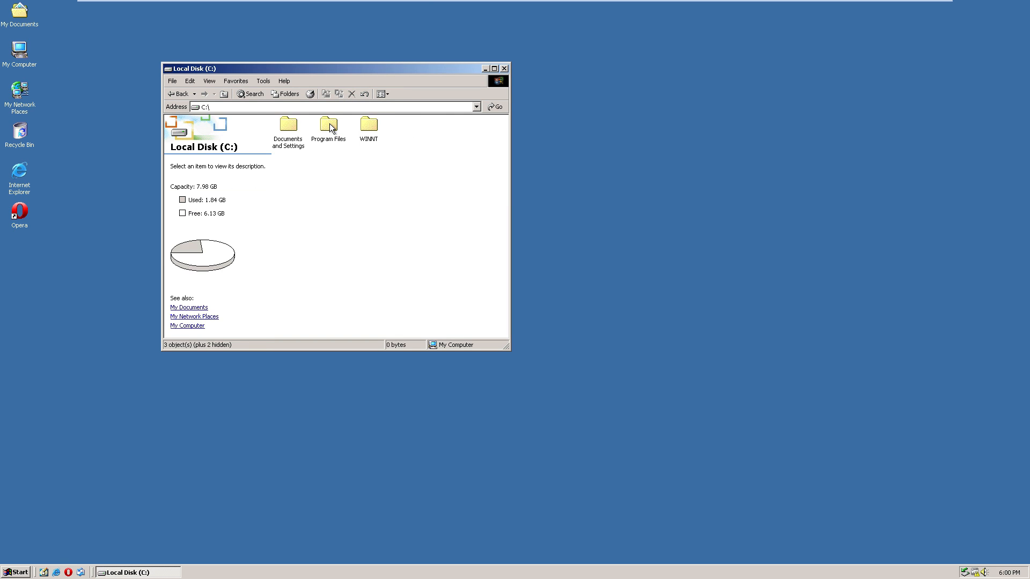
mouse_move(330, 110)
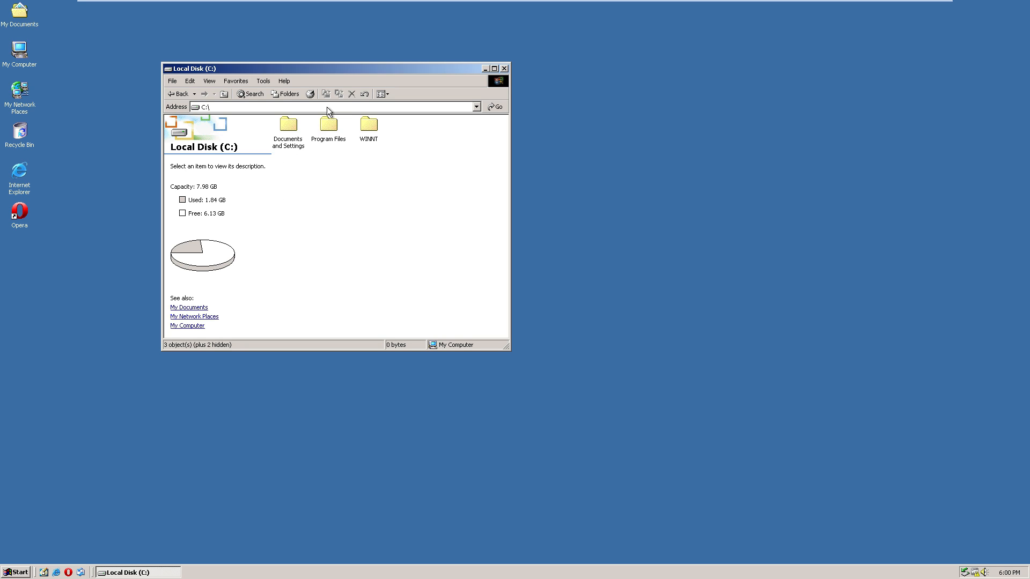
double_click(287, 126)
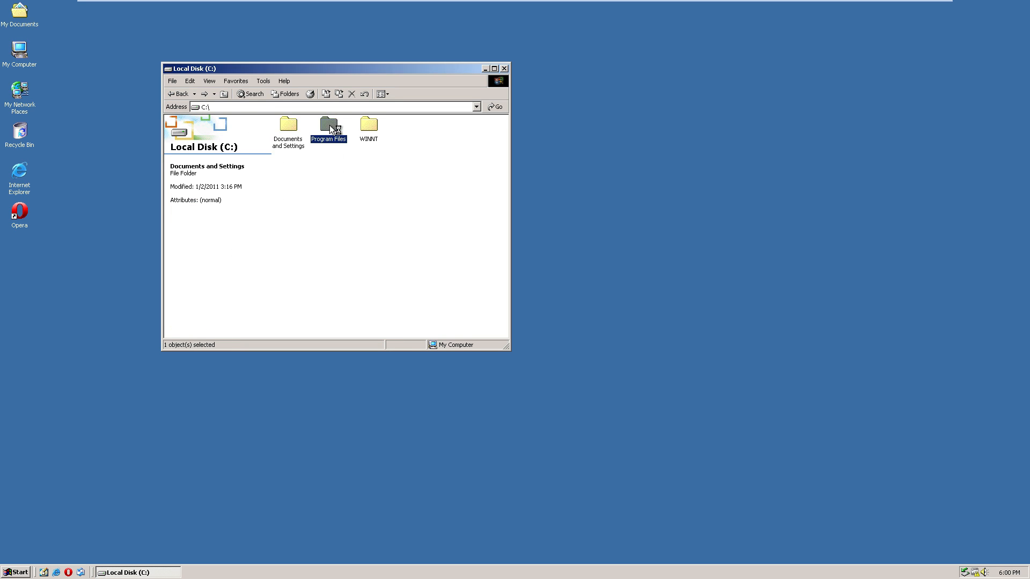
double_click(328, 125)
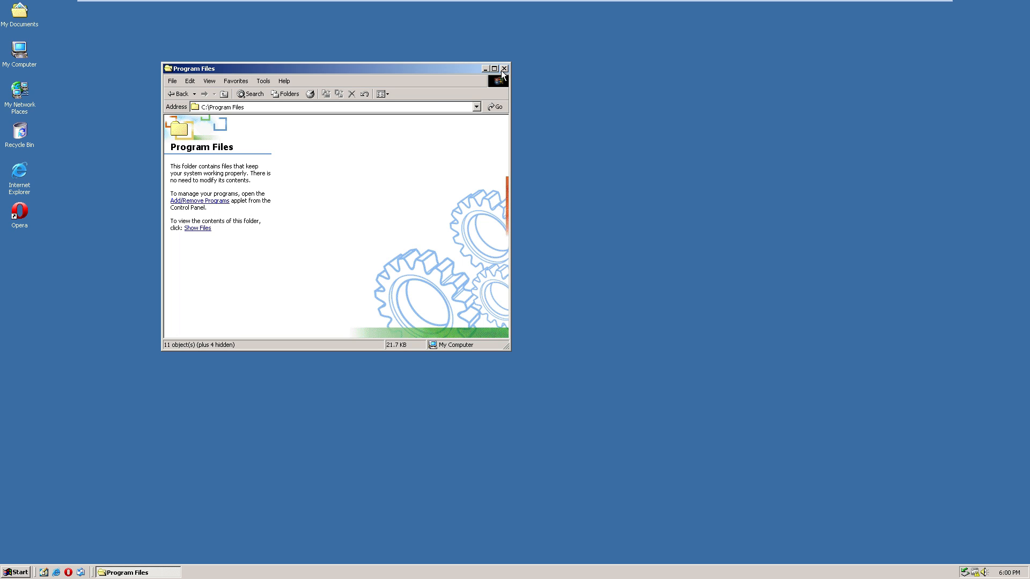
left_click(503, 68)
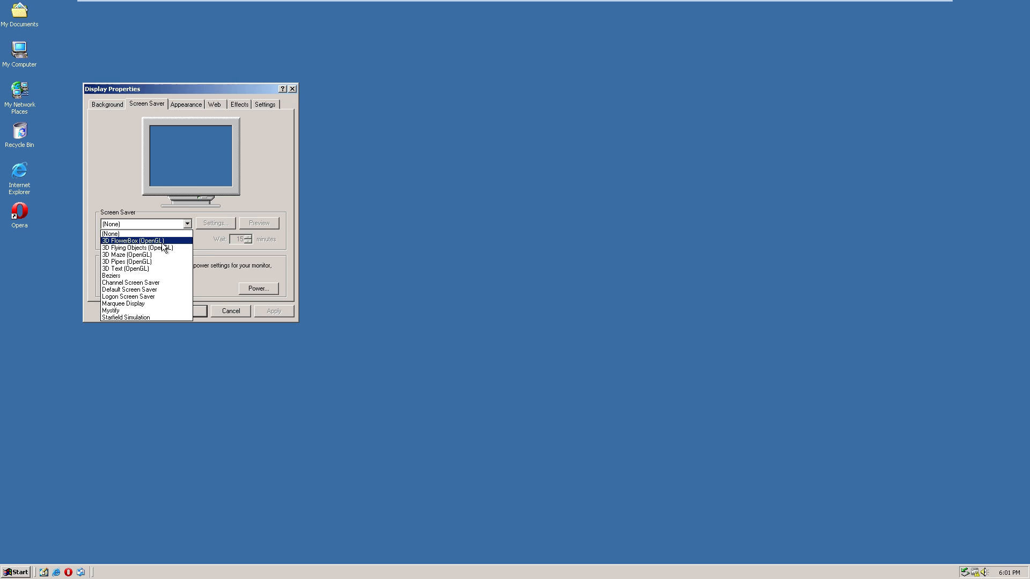
left_click(124, 268)
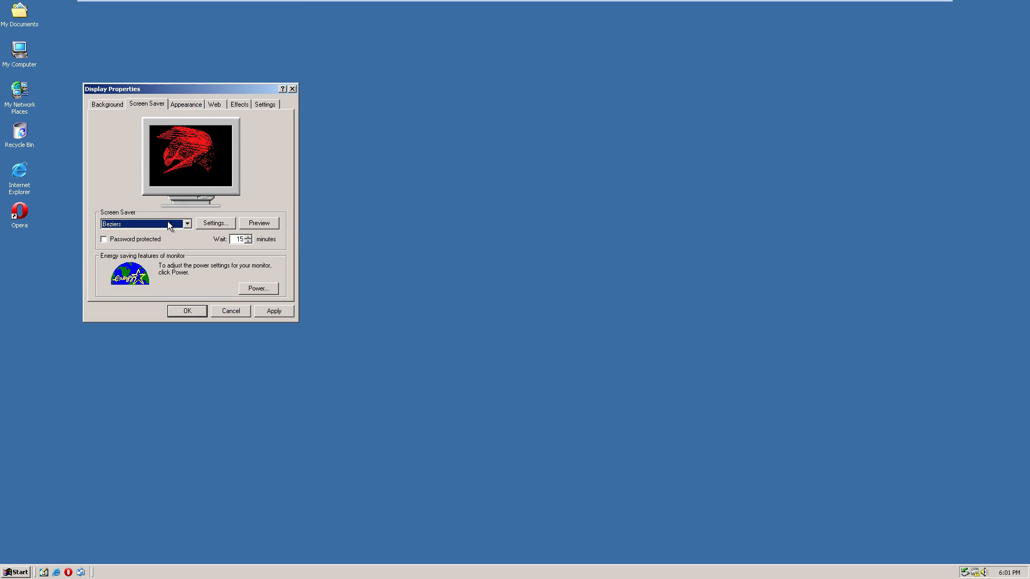
left_click(187, 225)
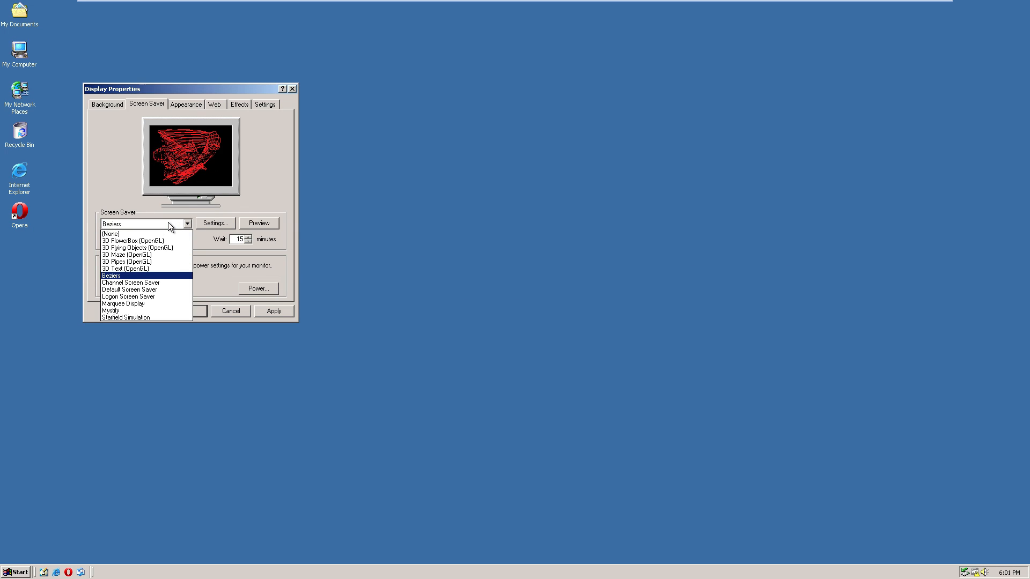
left_click(111, 275)
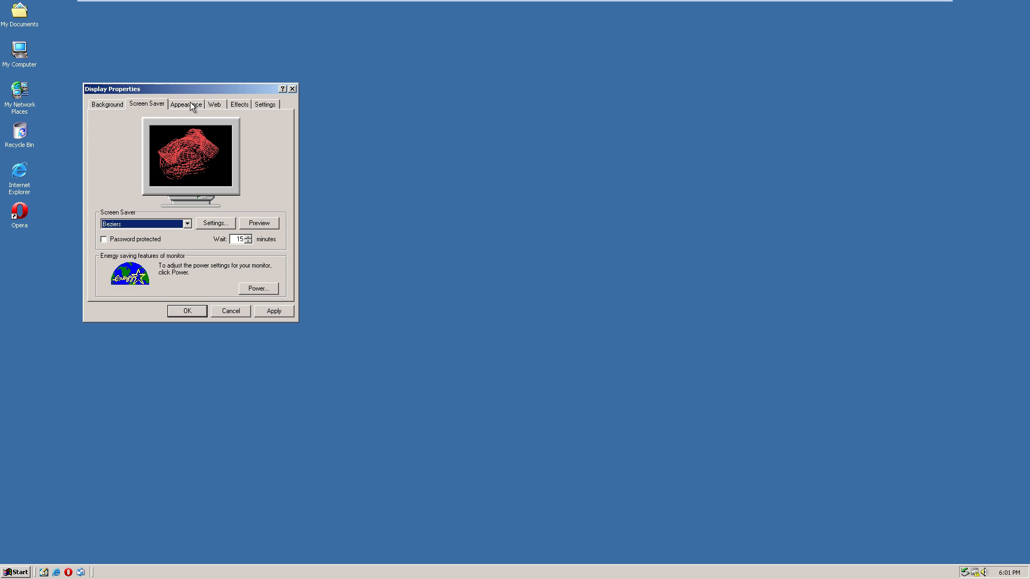
left_click(240, 104)
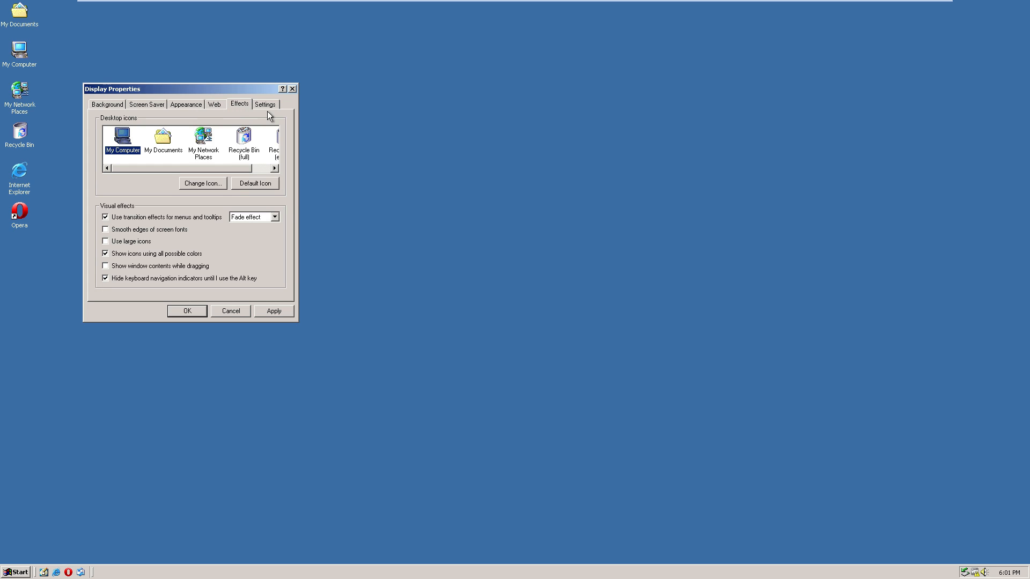
left_click(264, 103)
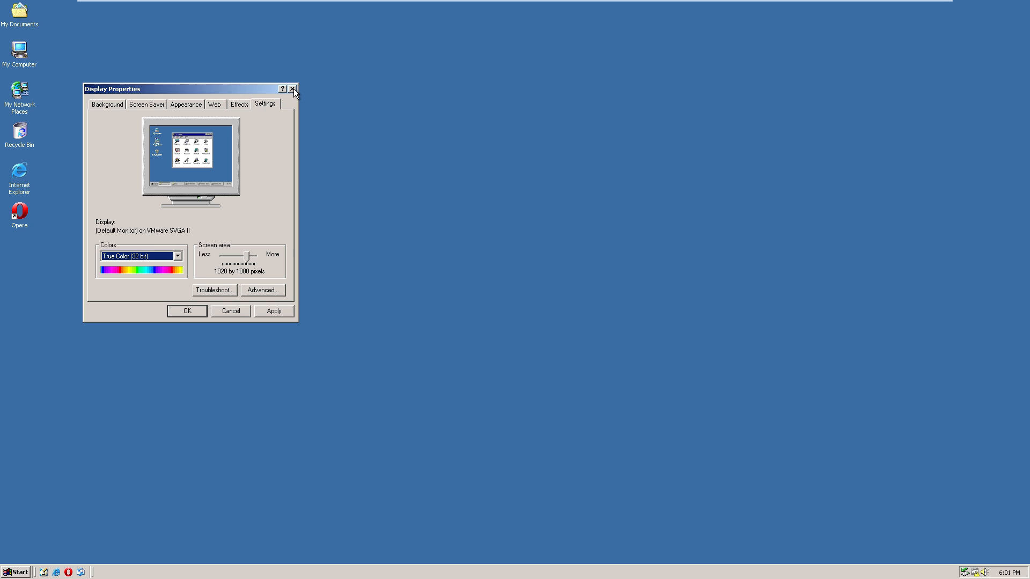
left_click(293, 88)
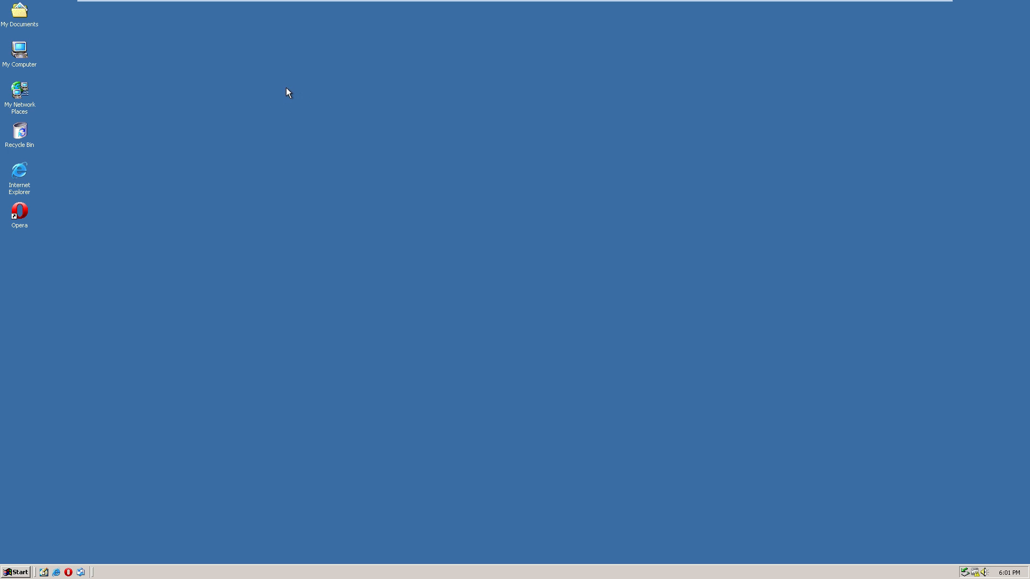
mouse_move(158, 222)
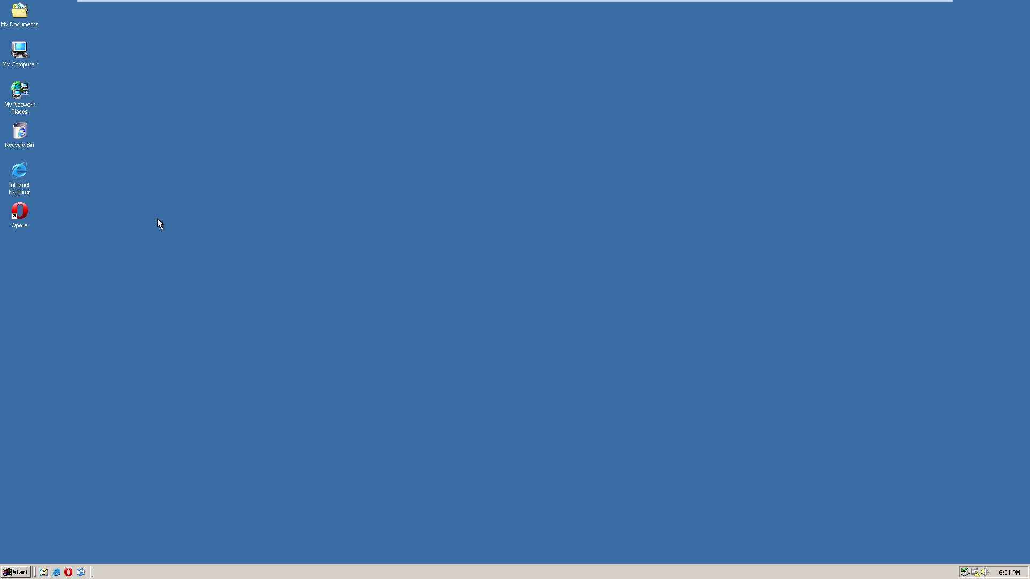
mouse_move(366, 228)
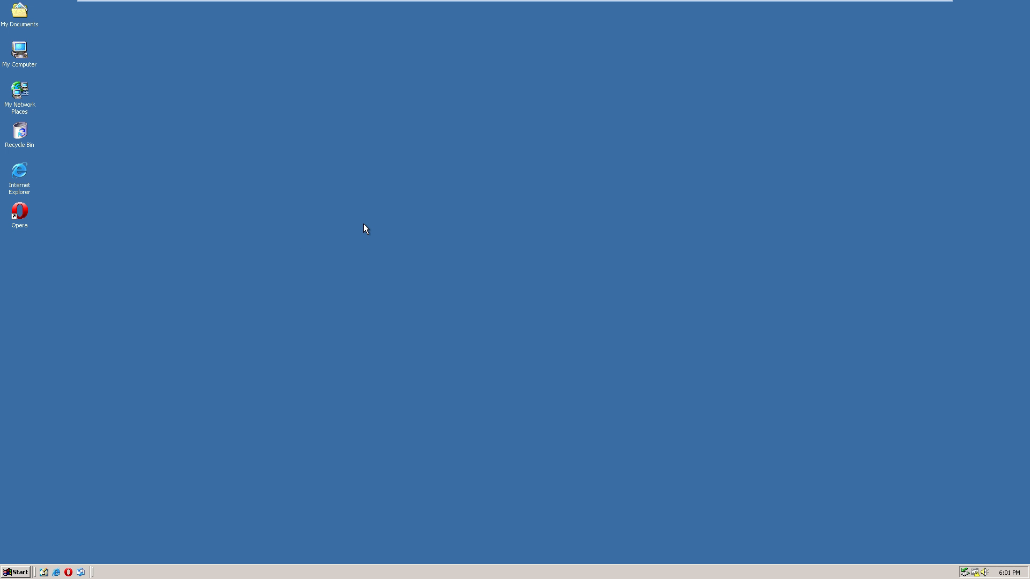
mouse_move(363, 233)
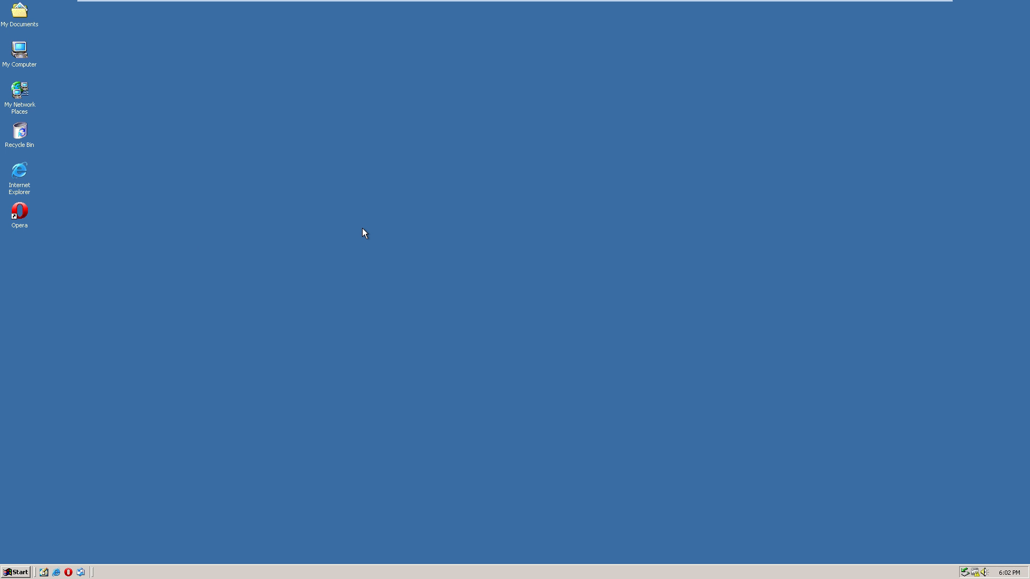
mouse_move(373, 226)
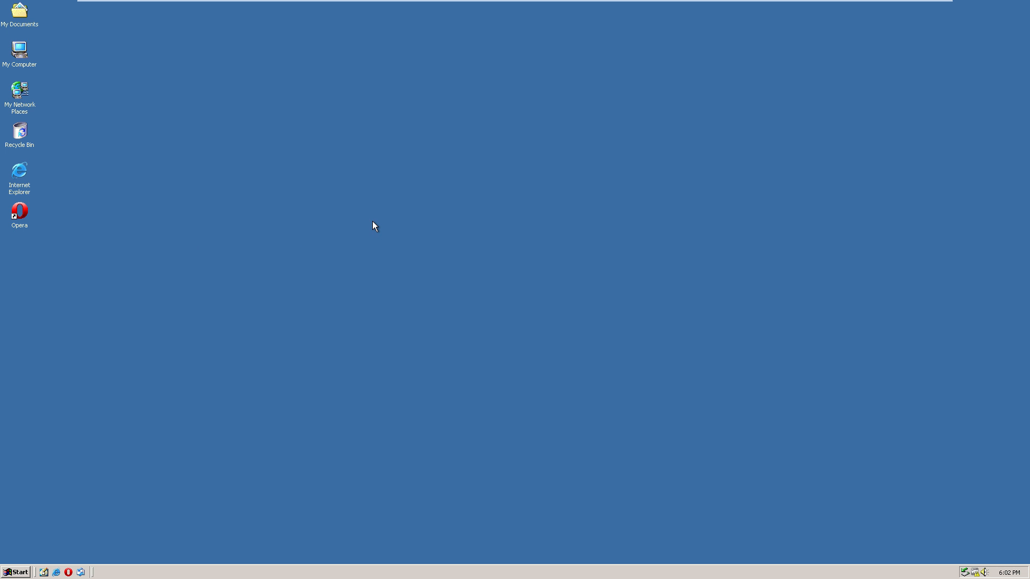
mouse_move(365, 229)
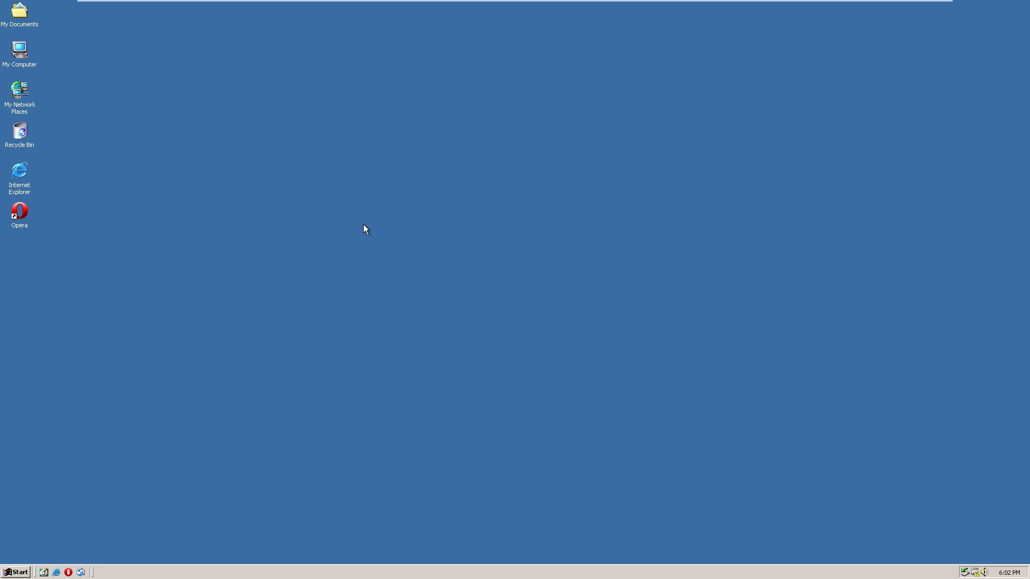
mouse_move(222, 251)
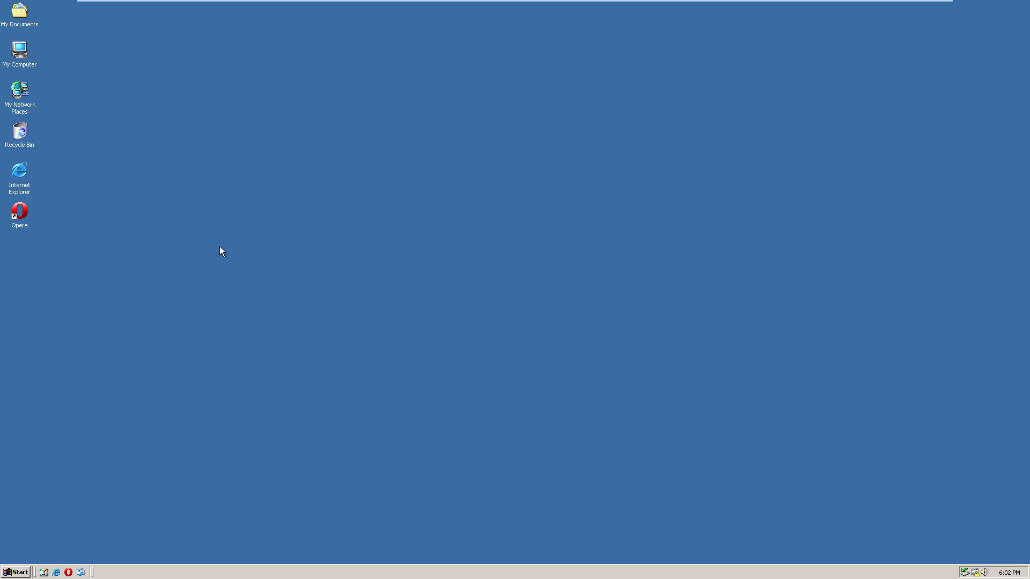
mouse_move(213, 243)
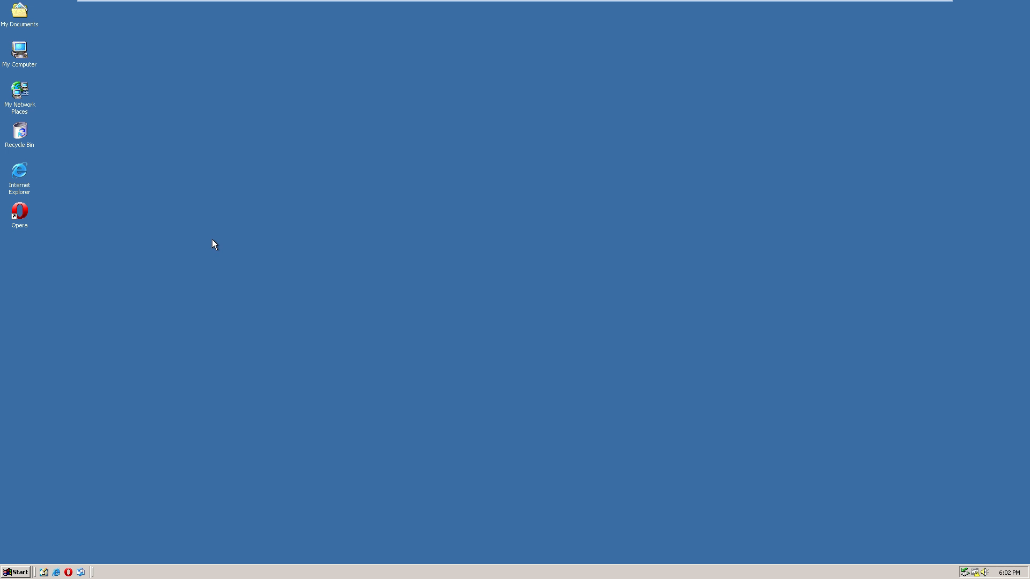
mouse_move(158, 437)
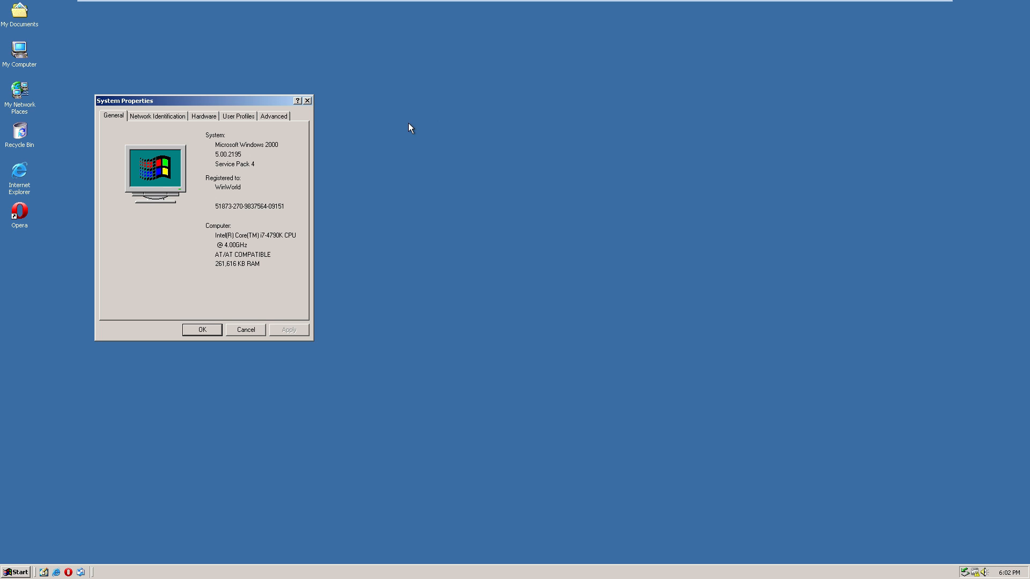
mouse_move(393, 193)
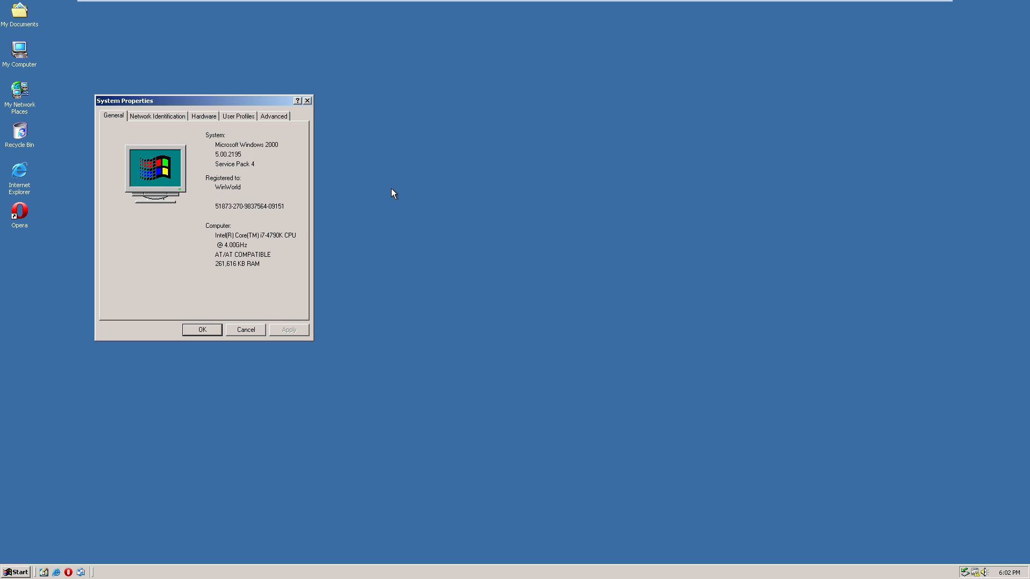
mouse_move(386, 181)
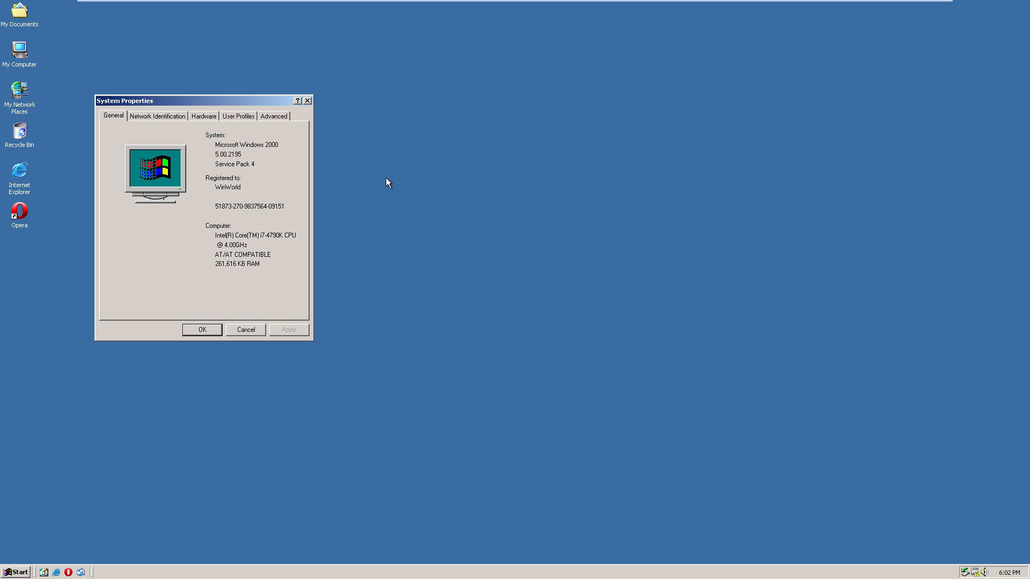
mouse_move(370, 213)
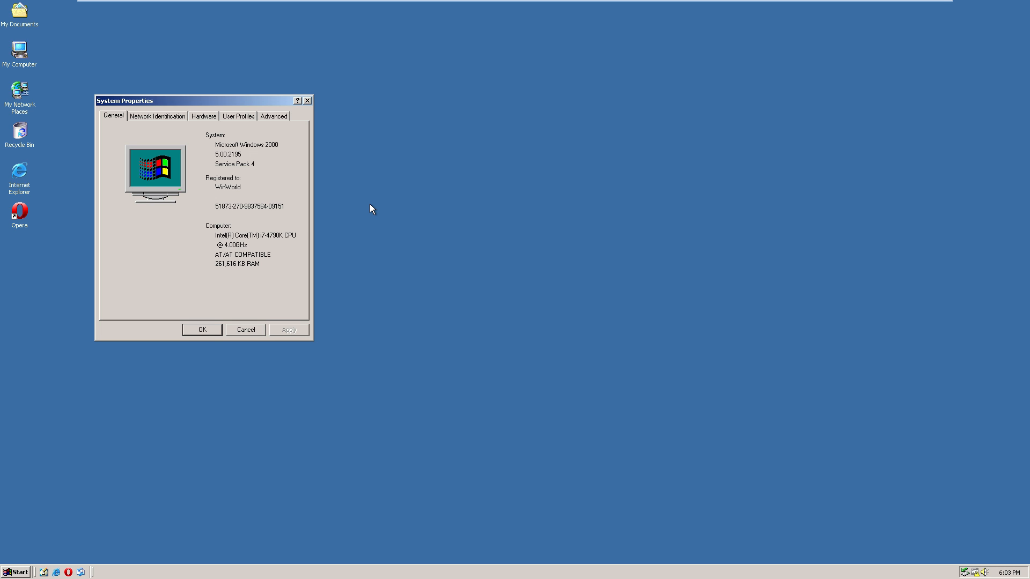
mouse_move(327, 181)
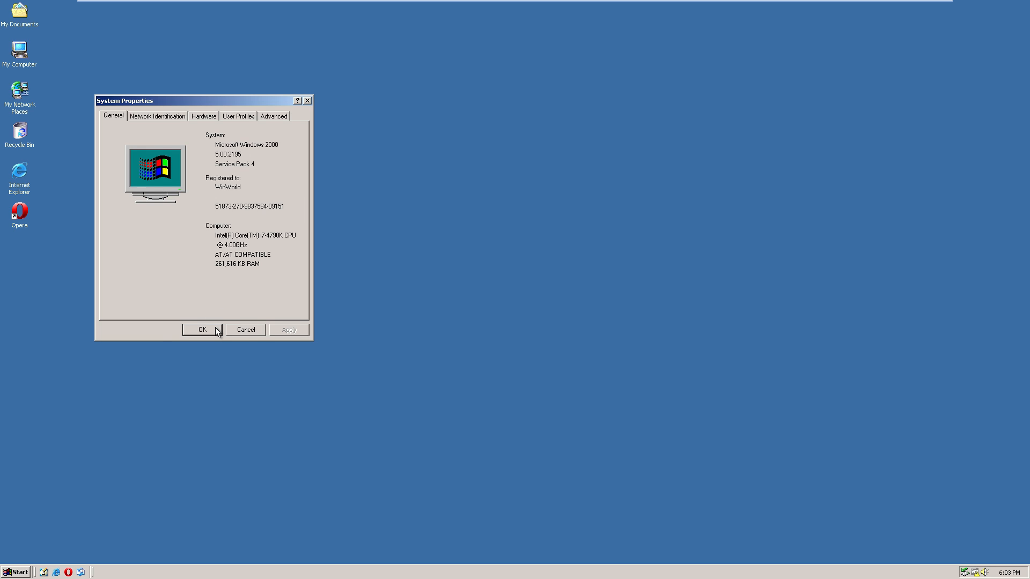
left_click(202, 328)
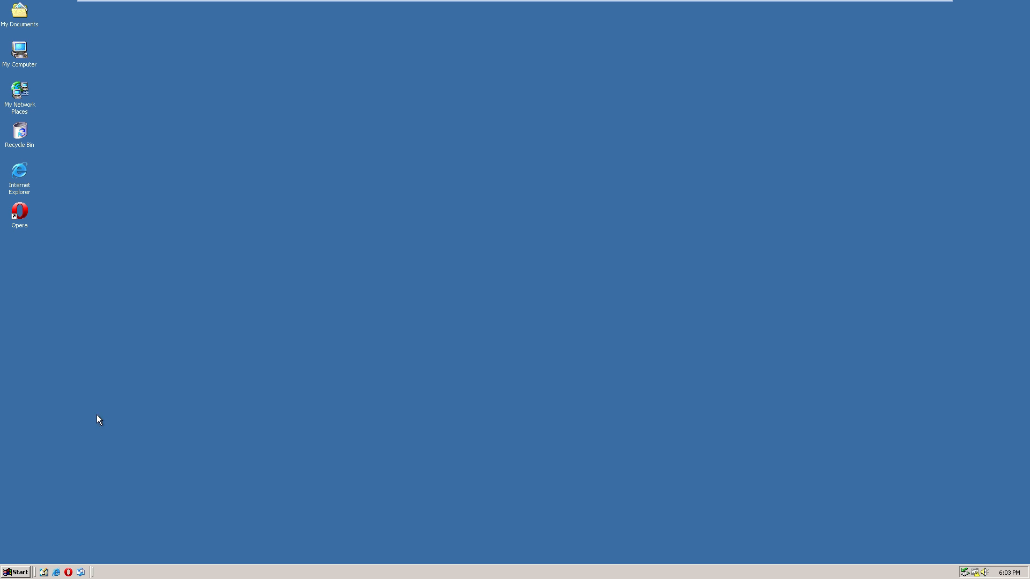